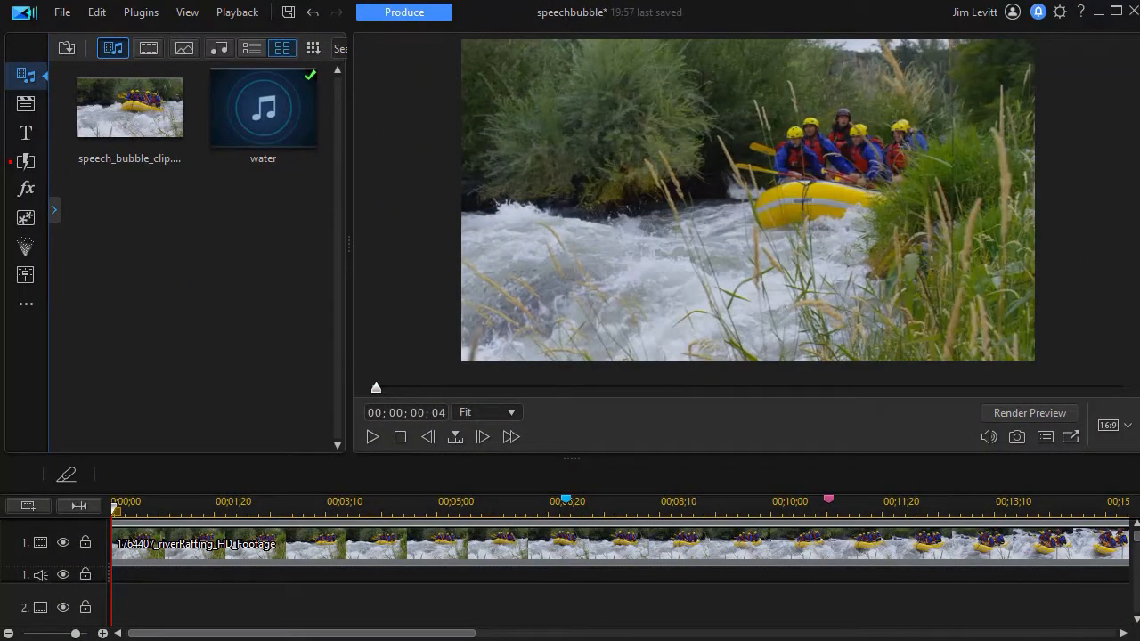
mouse_move(238, 356)
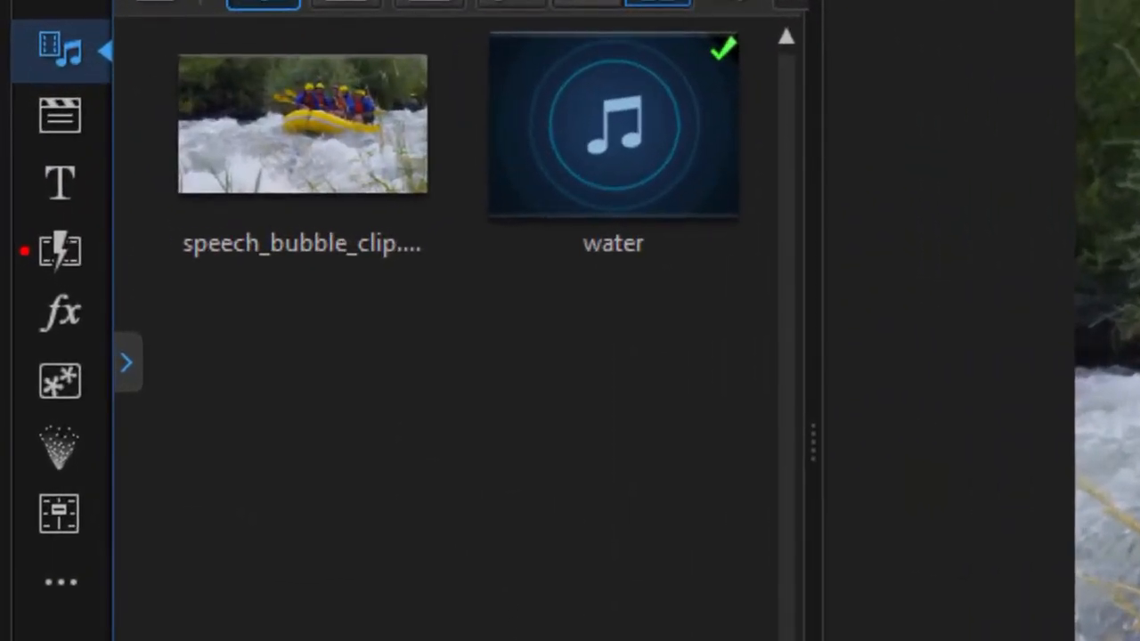
mouse_move(169, 299)
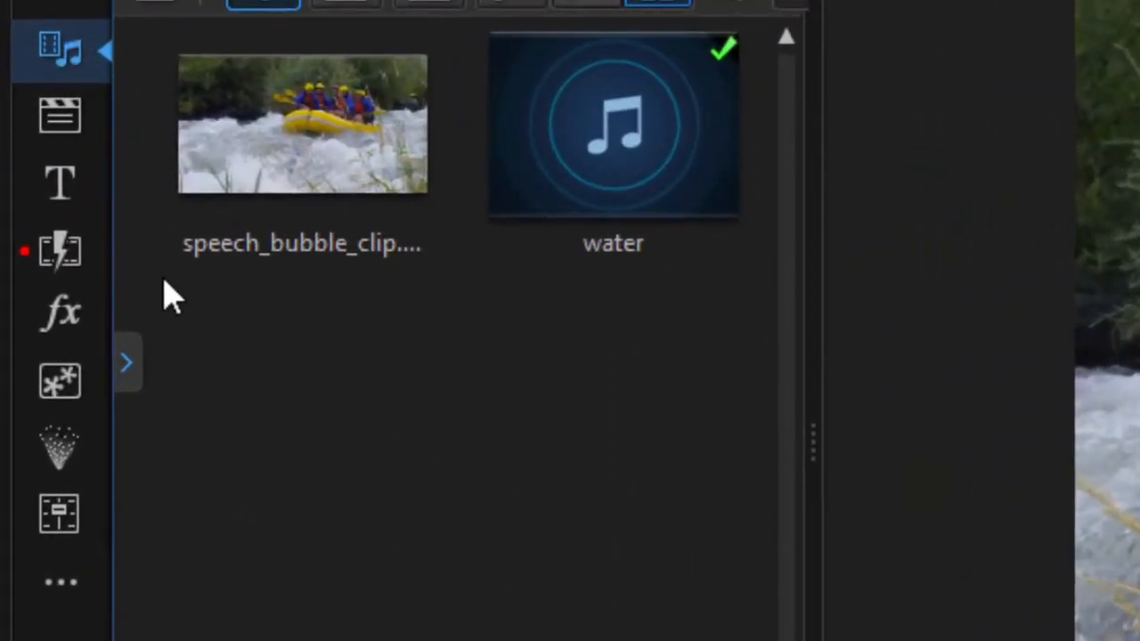
mouse_move(60, 381)
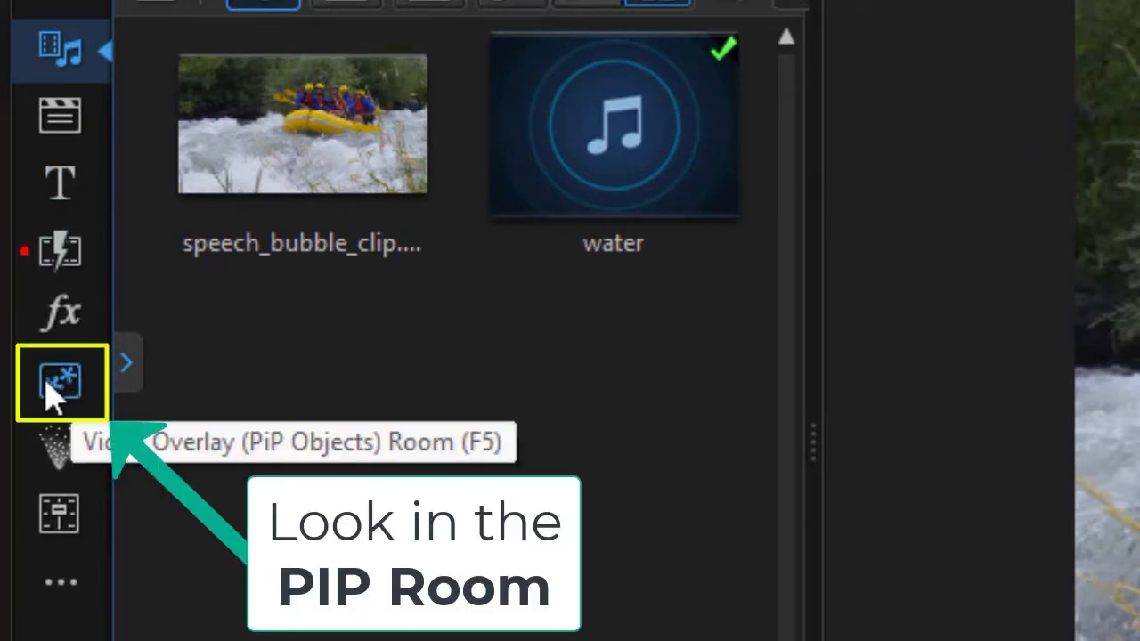
mouse_move(63, 401)
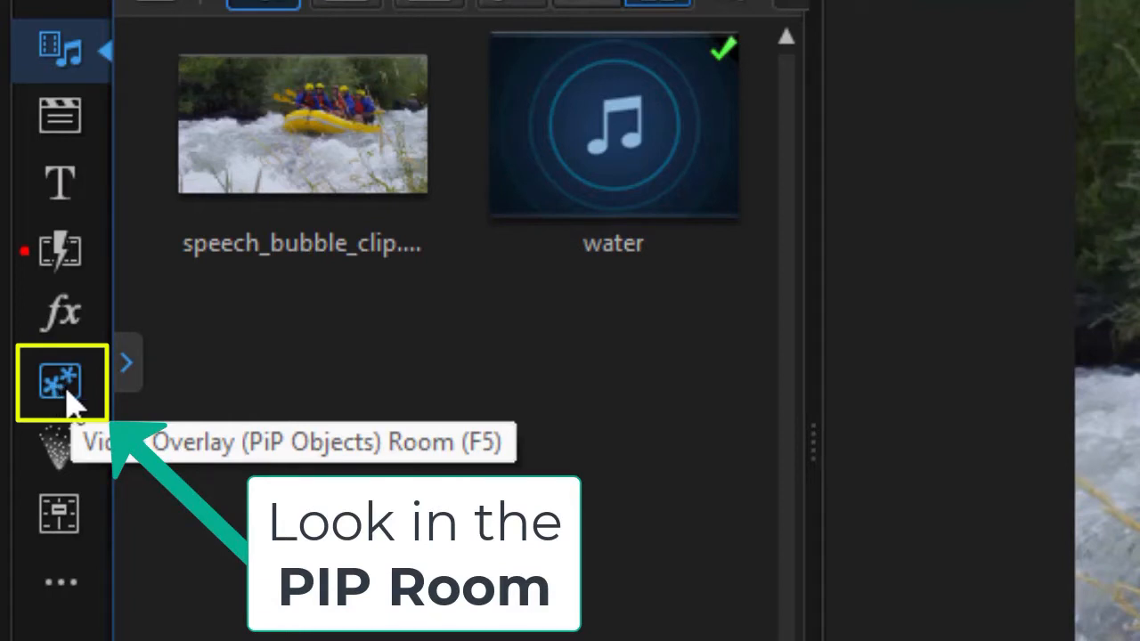
Step: Filter the PiP Objects Room to the Callout Pack and scroll down to Callout PiP 42
click(61, 383)
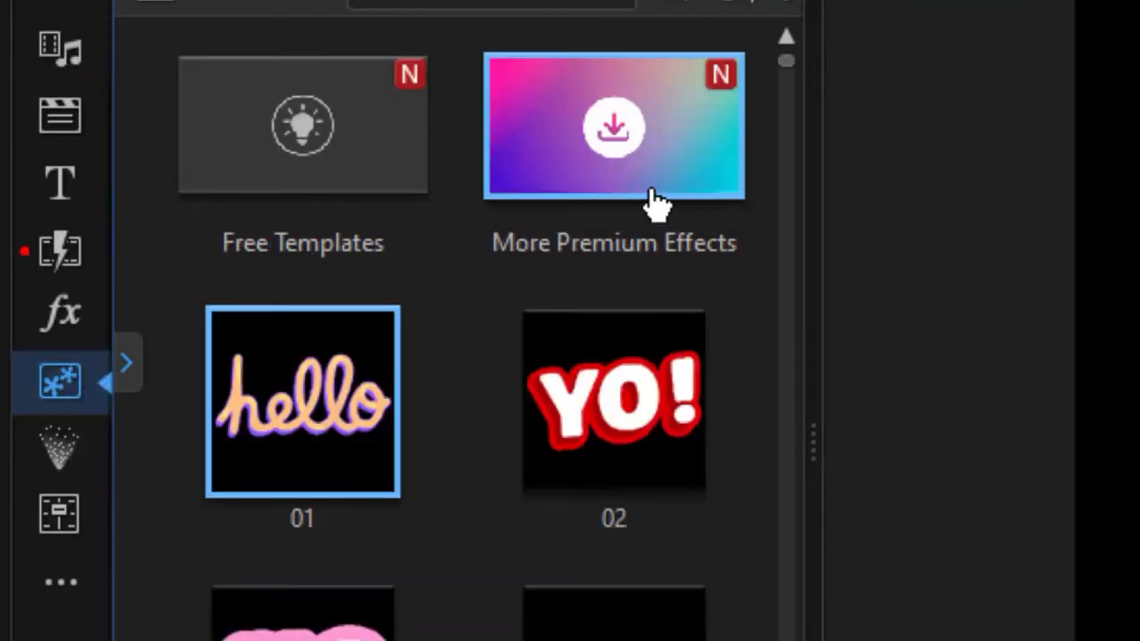
click(492, 18)
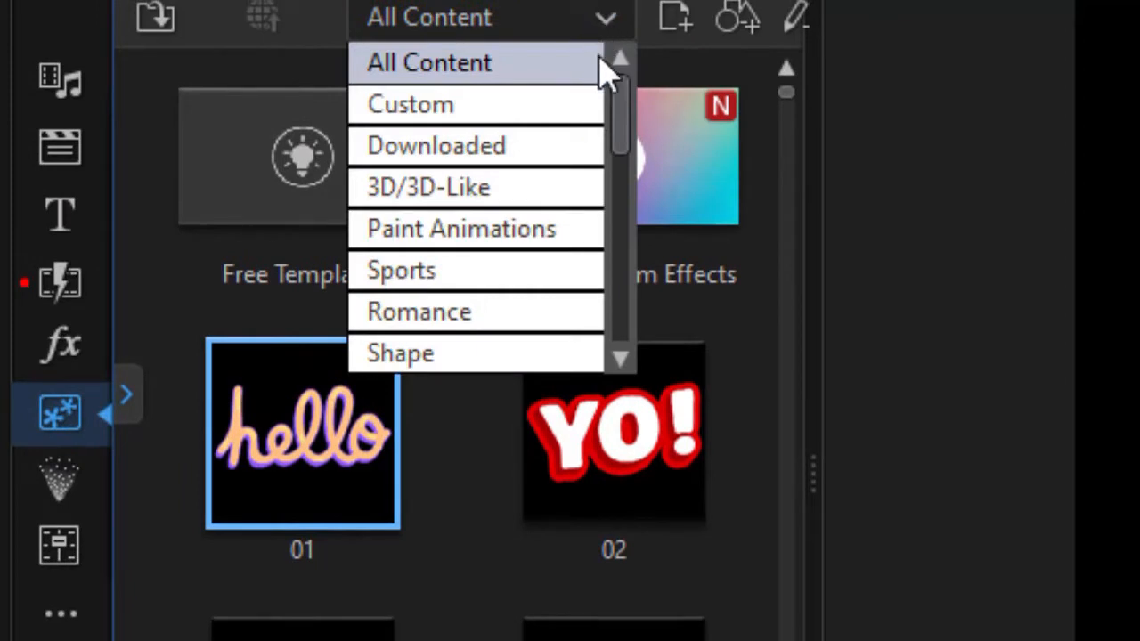
scroll(down, 3)
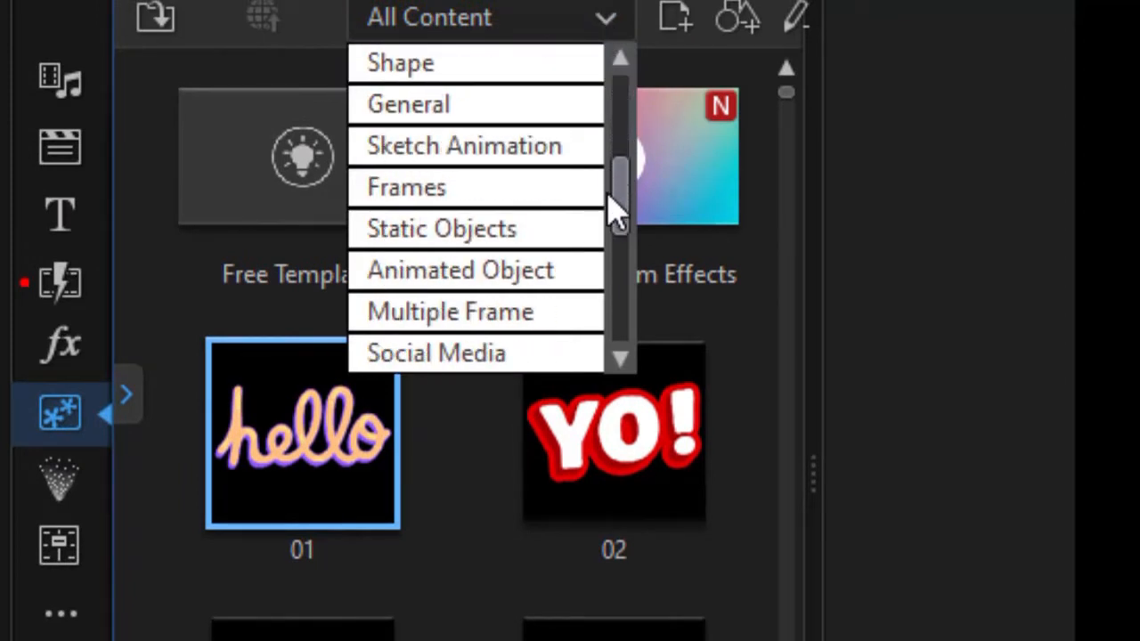
scroll(down, 3)
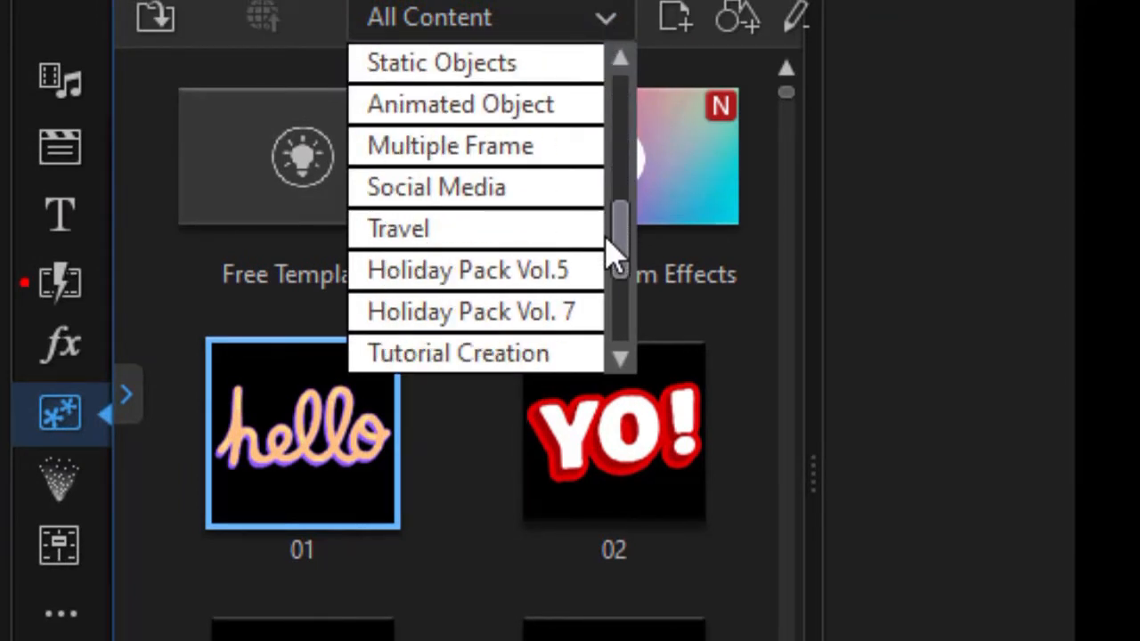
scroll(down, 3)
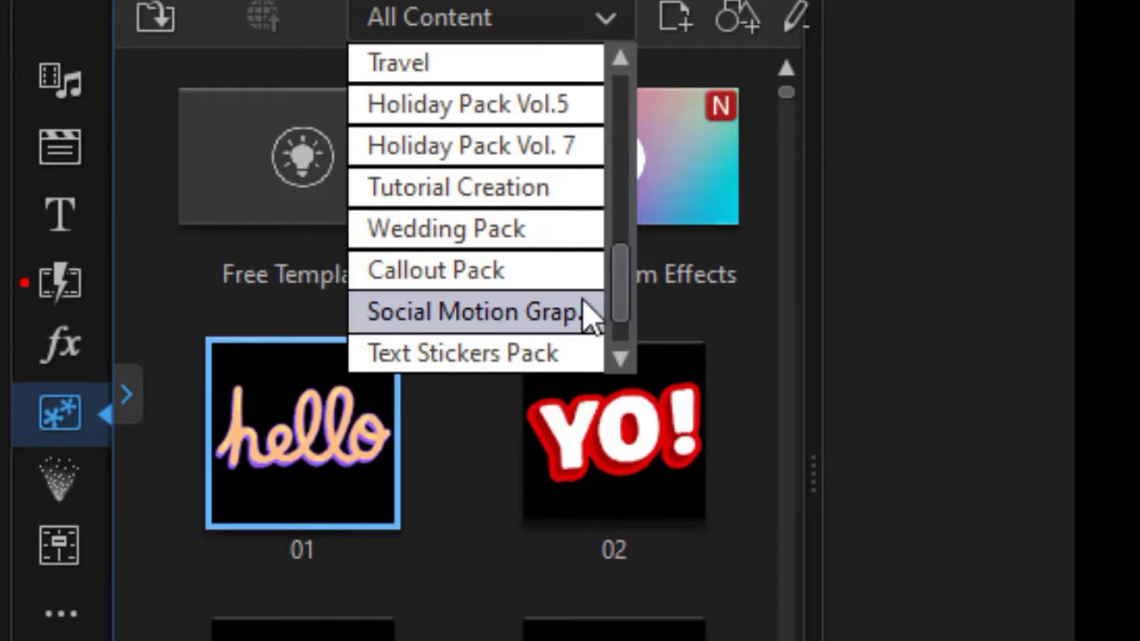
click(434, 271)
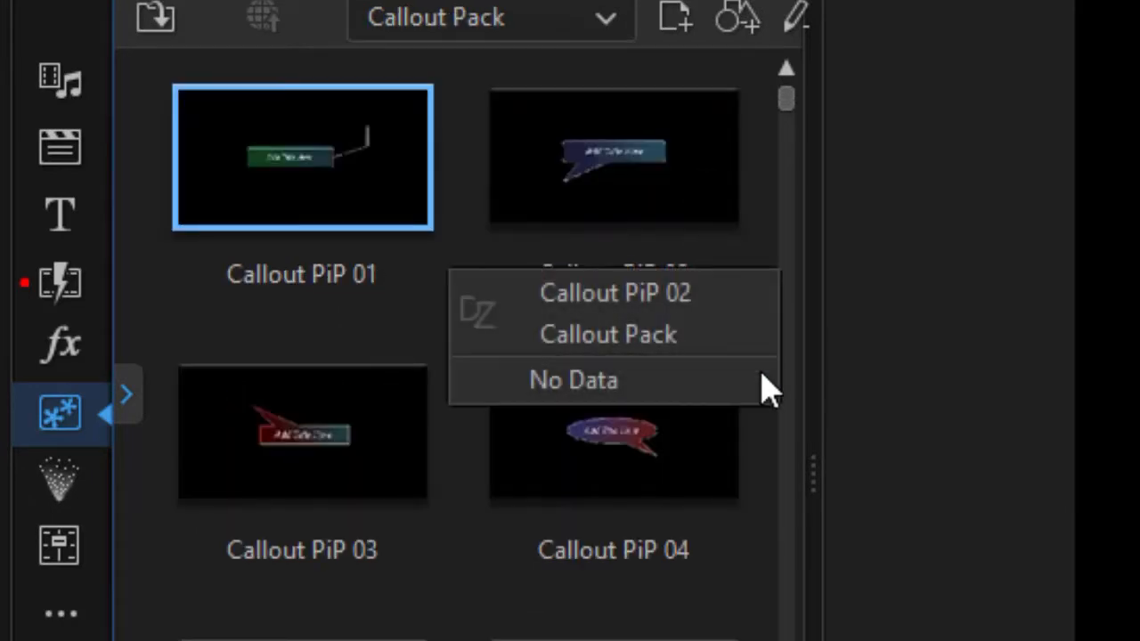
mouse_move(757, 289)
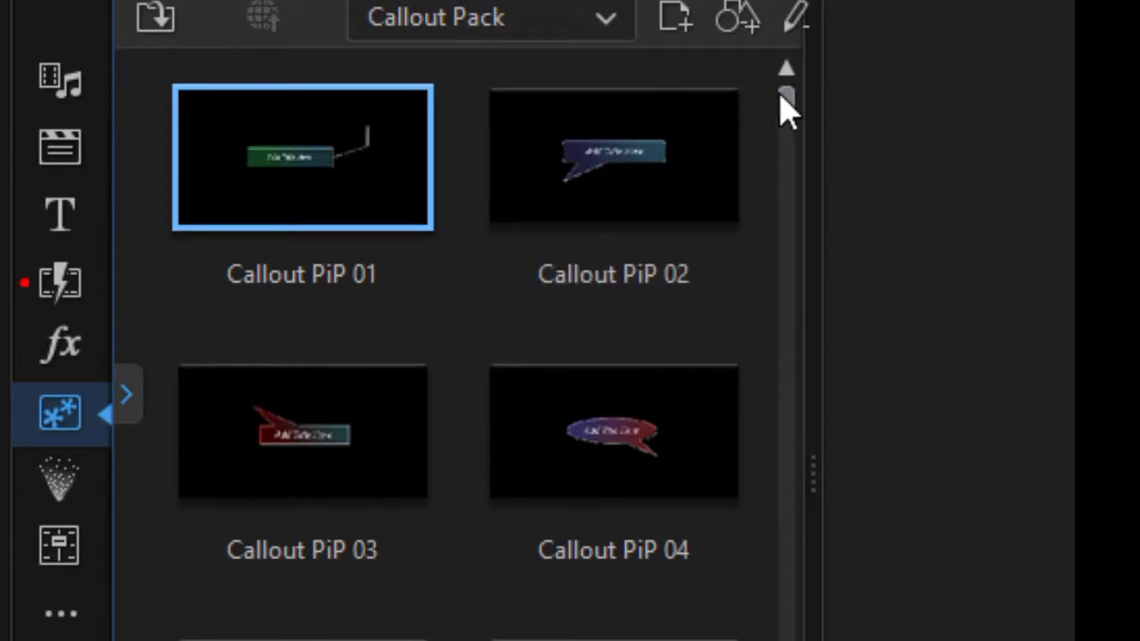
scroll(down, 3)
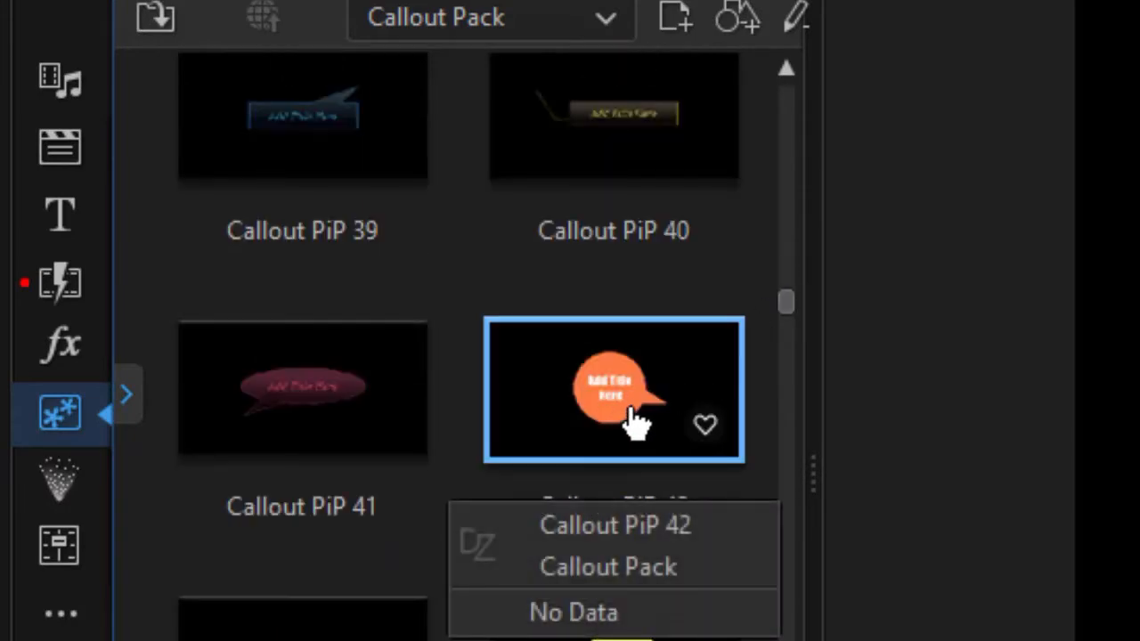
mouse_move(615, 406)
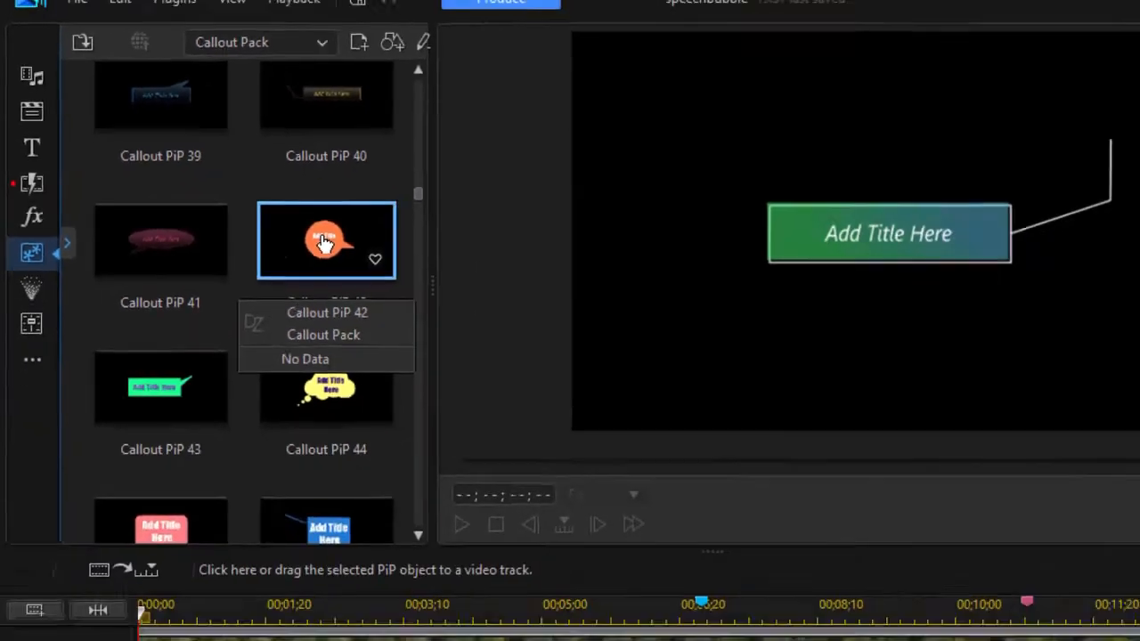
Step: Drag Callout PiP 42, the orange speech bubble, onto the video track over the rafting footage
drag(326, 240, 596, 597)
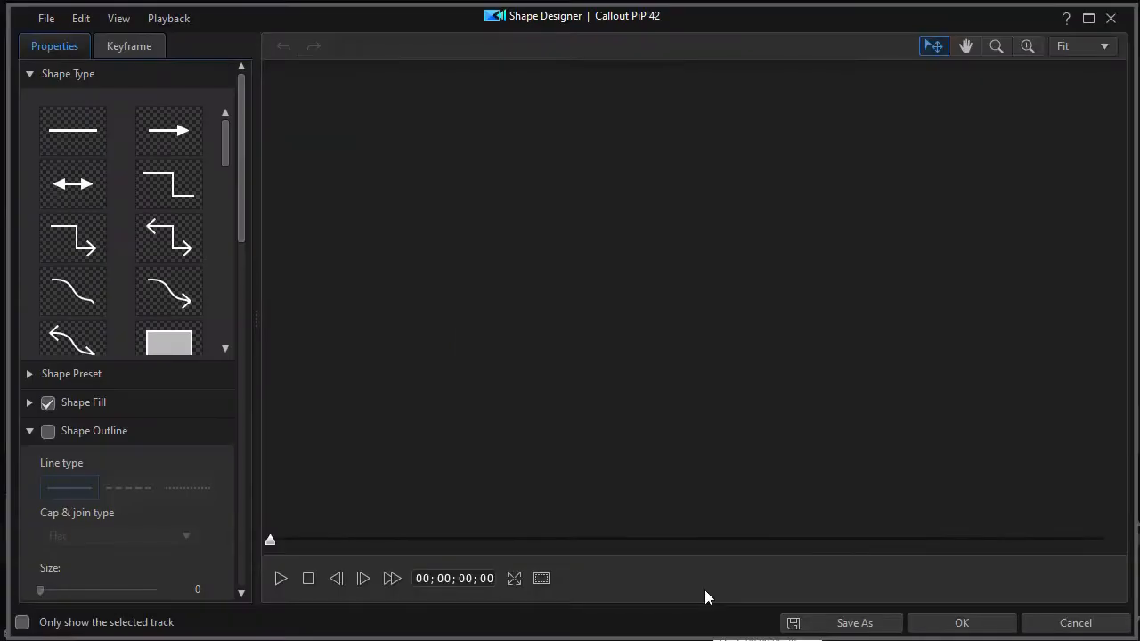
mouse_move(320, 317)
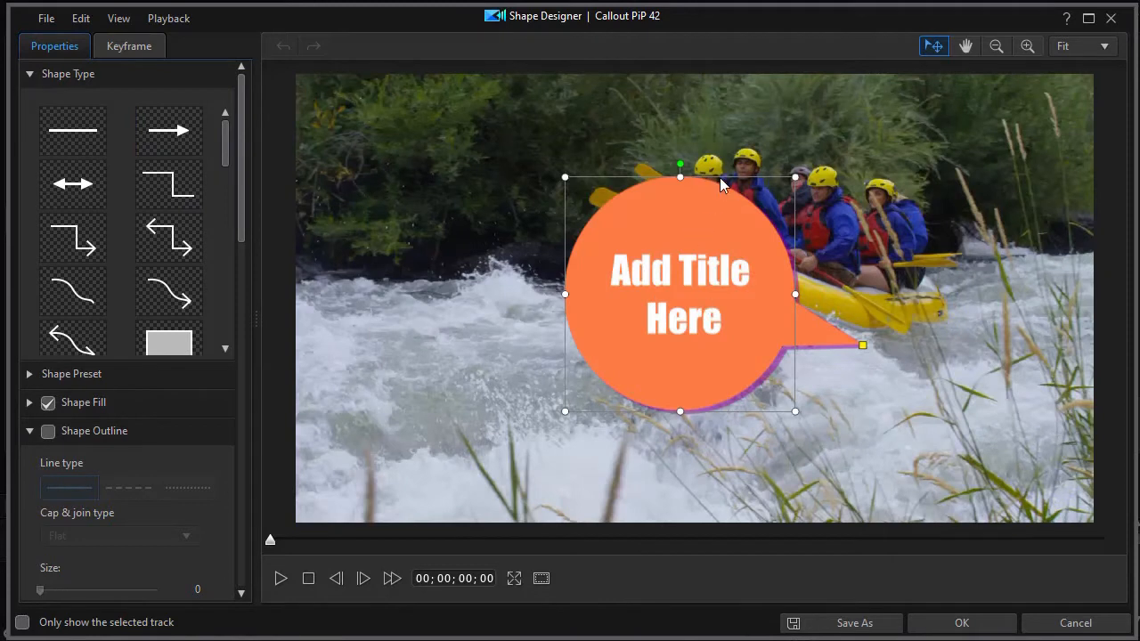
Step: Move the bubble to the upper left and aim its tail at the rafters on the raft
drag(680, 293, 456, 213)
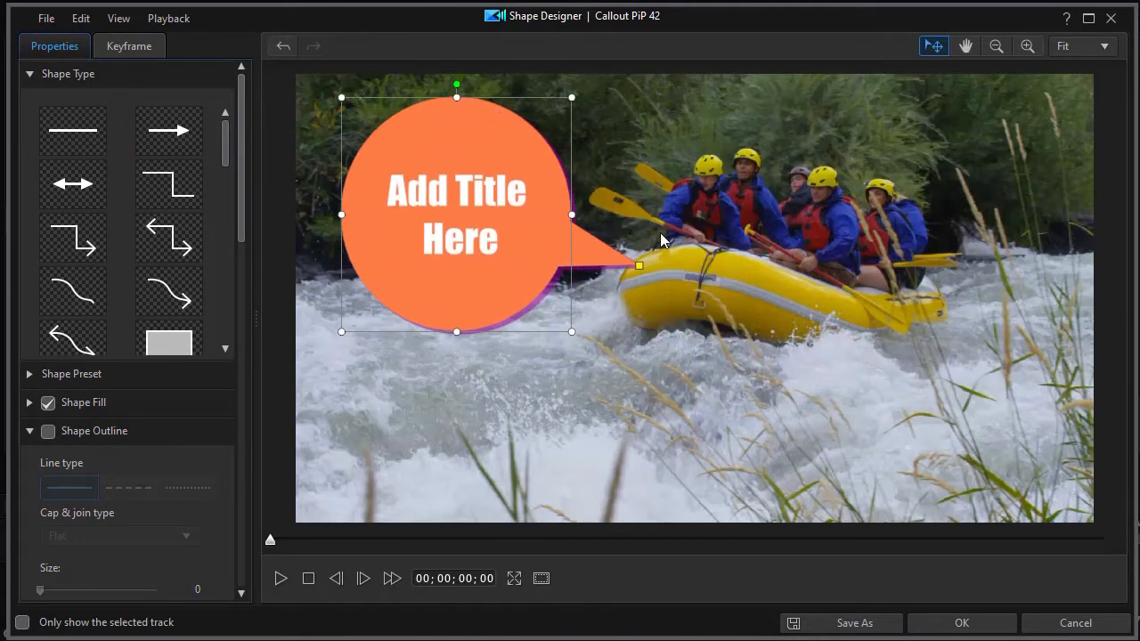
drag(638, 265, 656, 214)
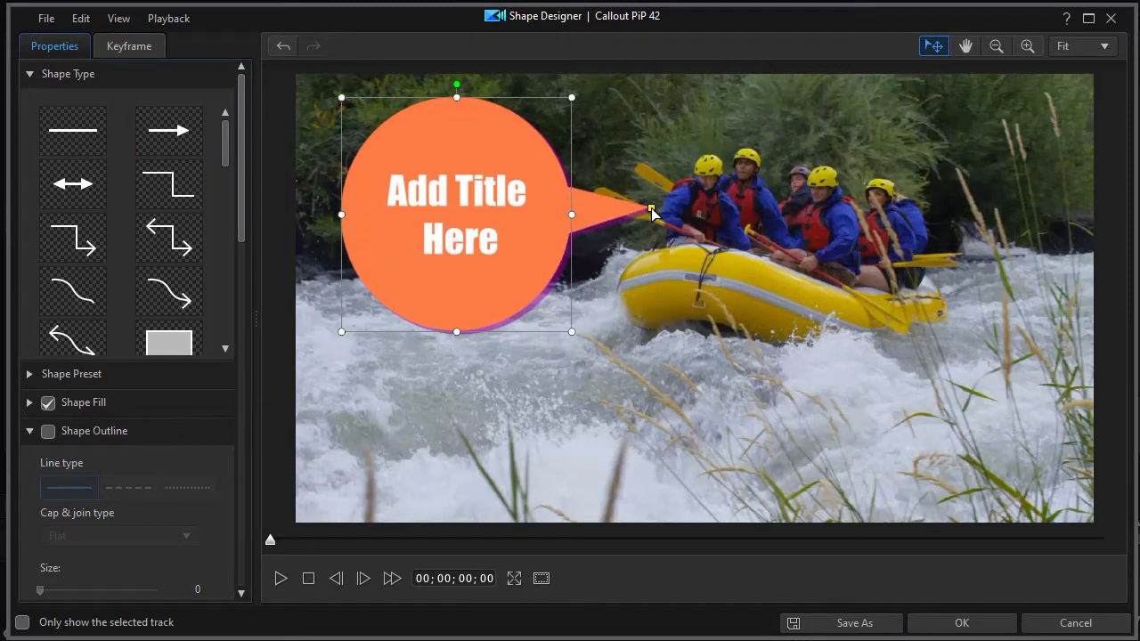
drag(655, 214, 638, 207)
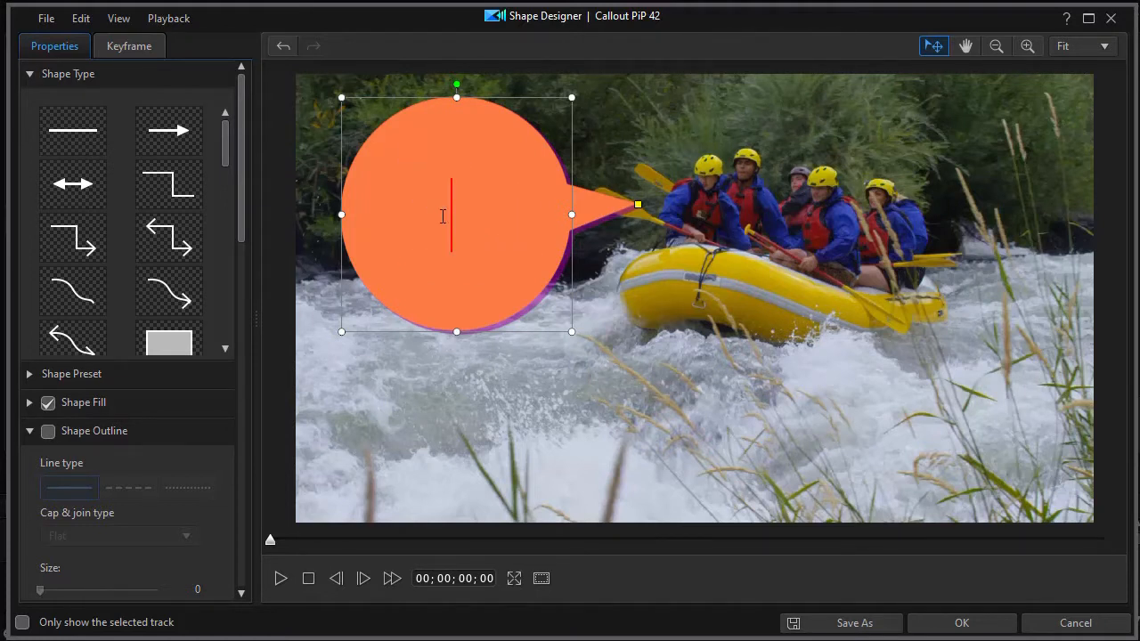
mouse_move(438, 215)
text(Is that a bear?)
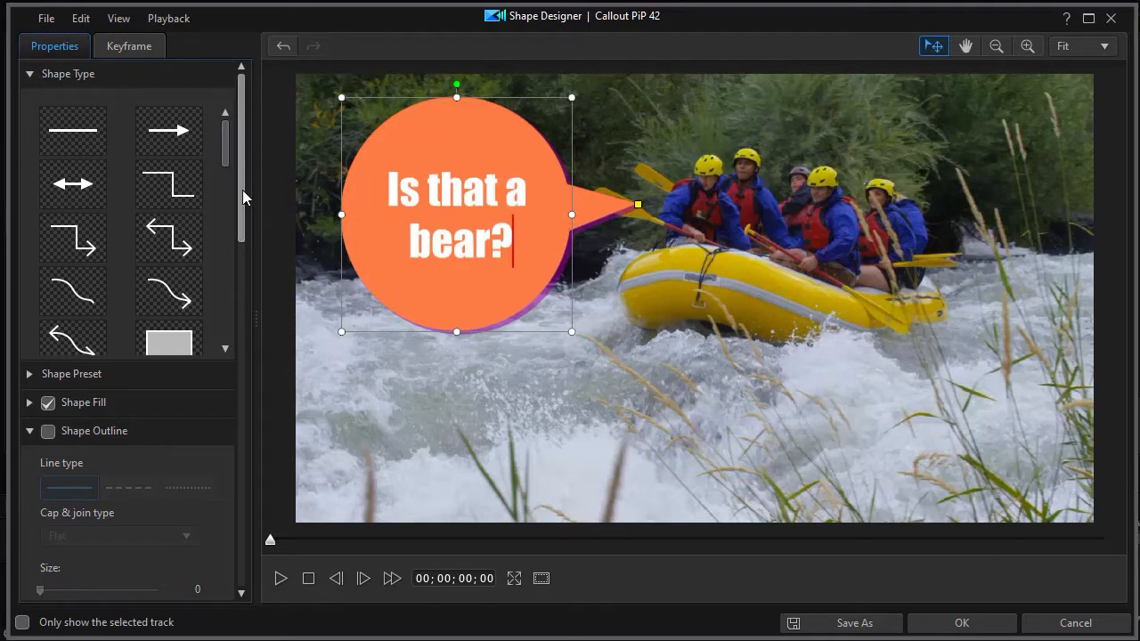
Step: Enable the bubble outline and set its shadow colour to dark olive green (Hex 394A26)
scroll(down, 3)
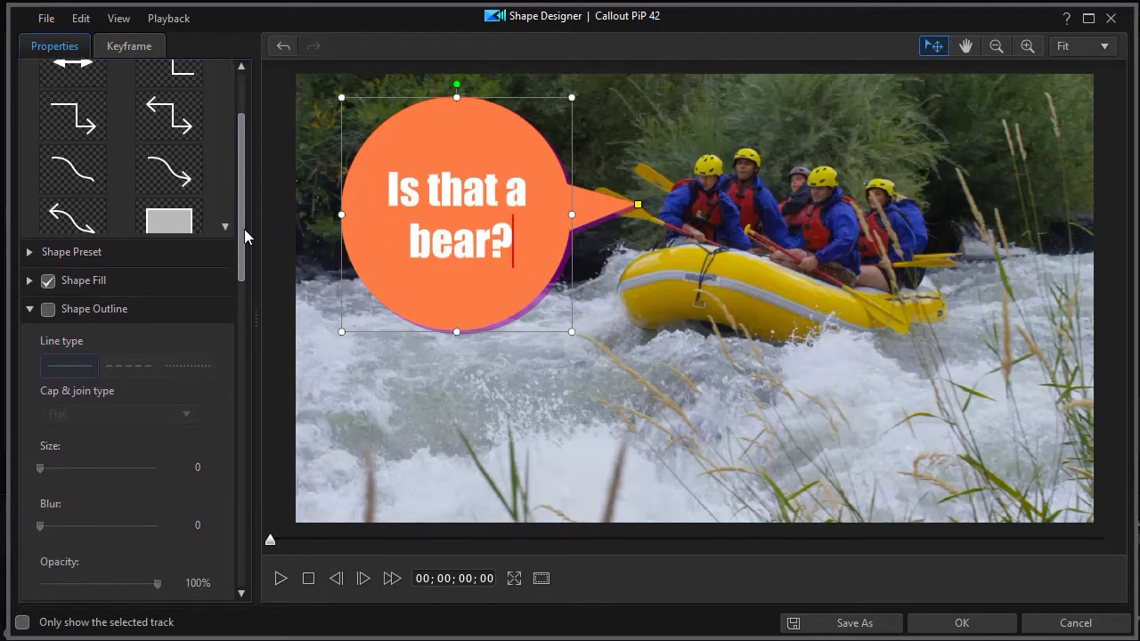
click(48, 310)
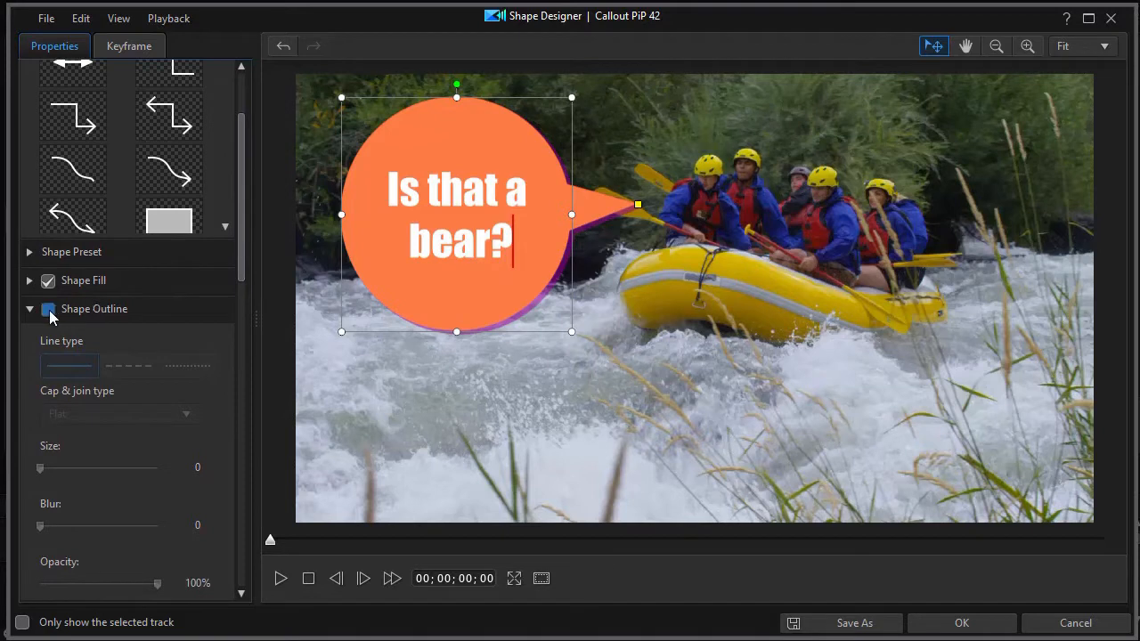
scroll(down, 3)
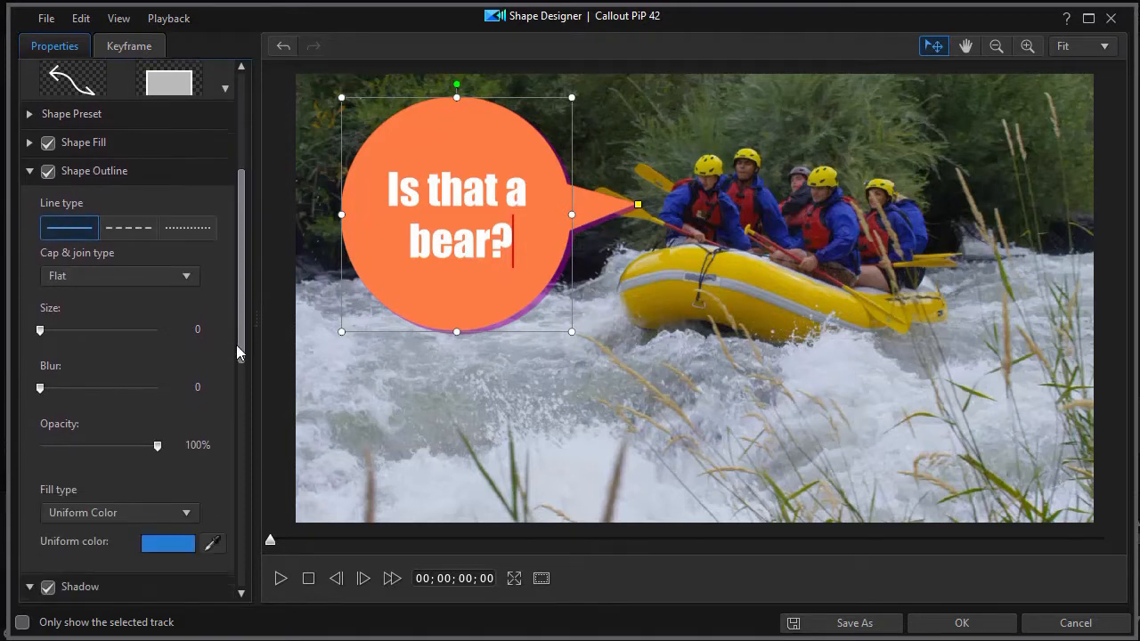
scroll(down, 3)
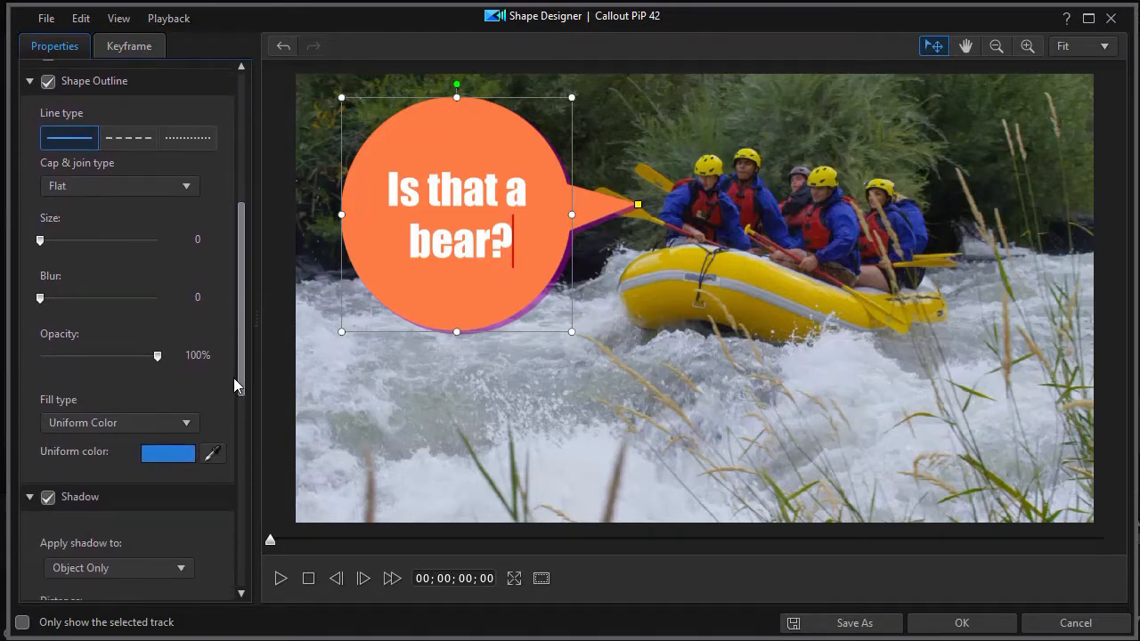
scroll(down, 3)
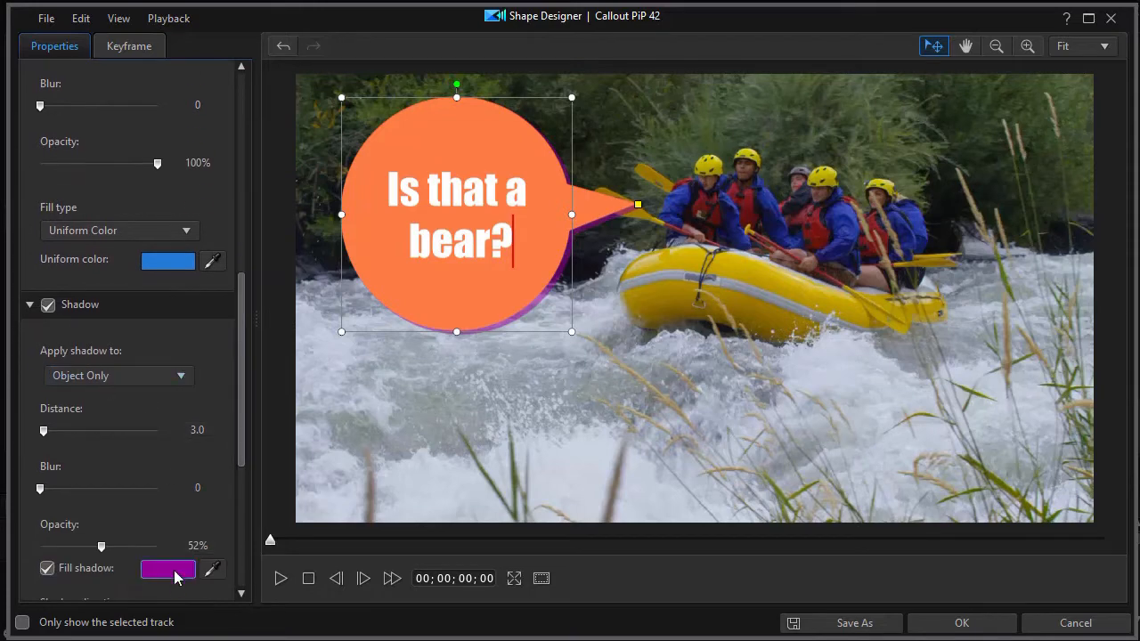
click(168, 568)
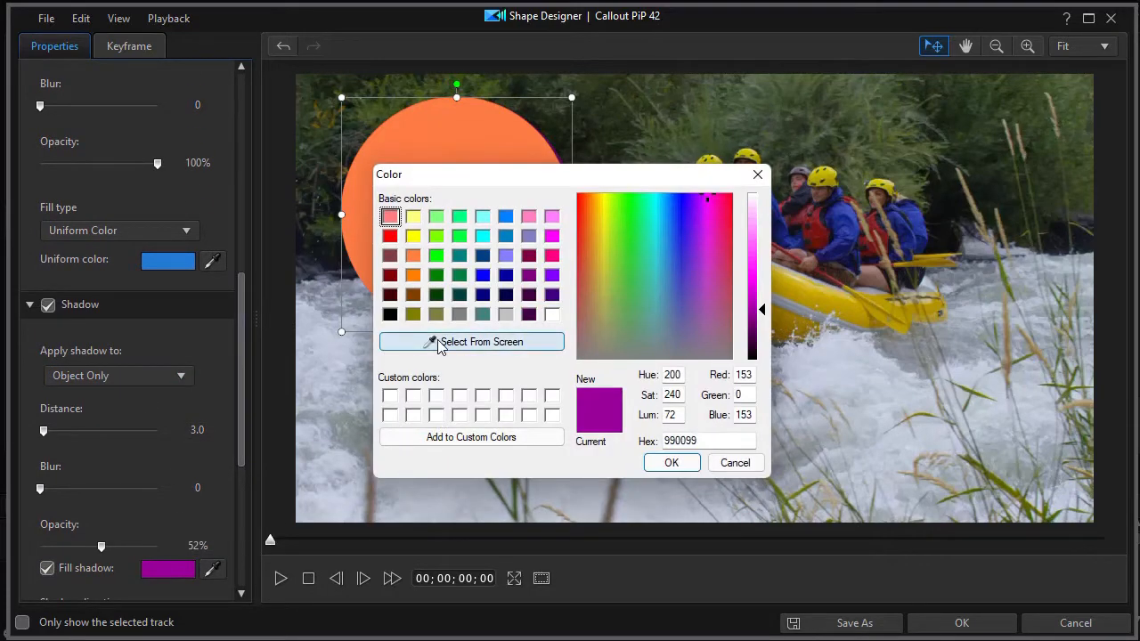
click(470, 342)
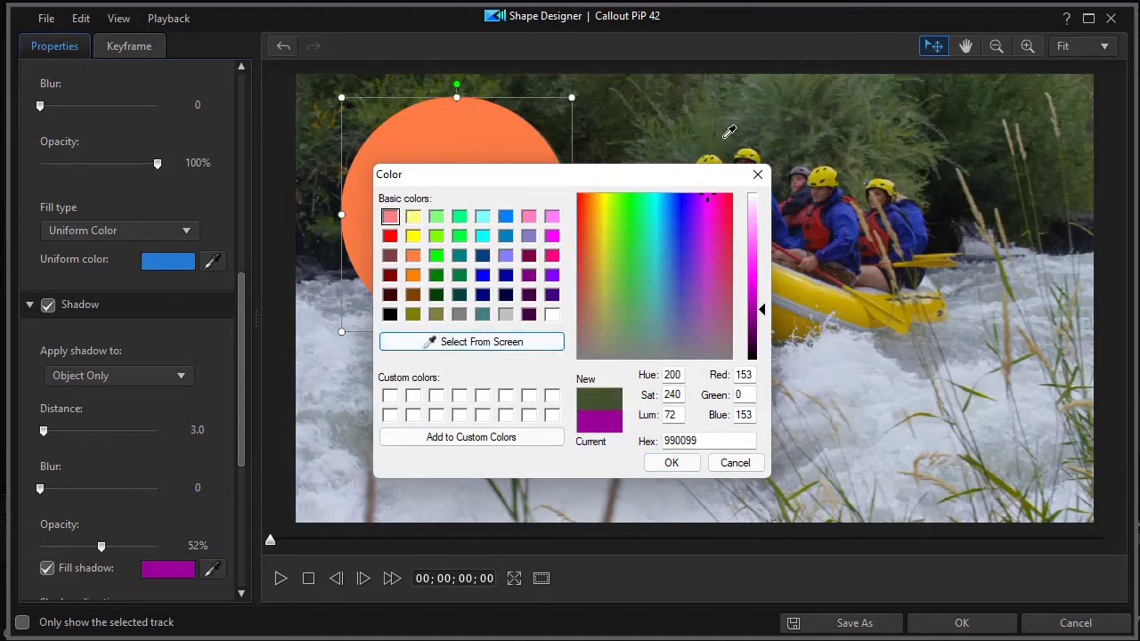
click(616, 307)
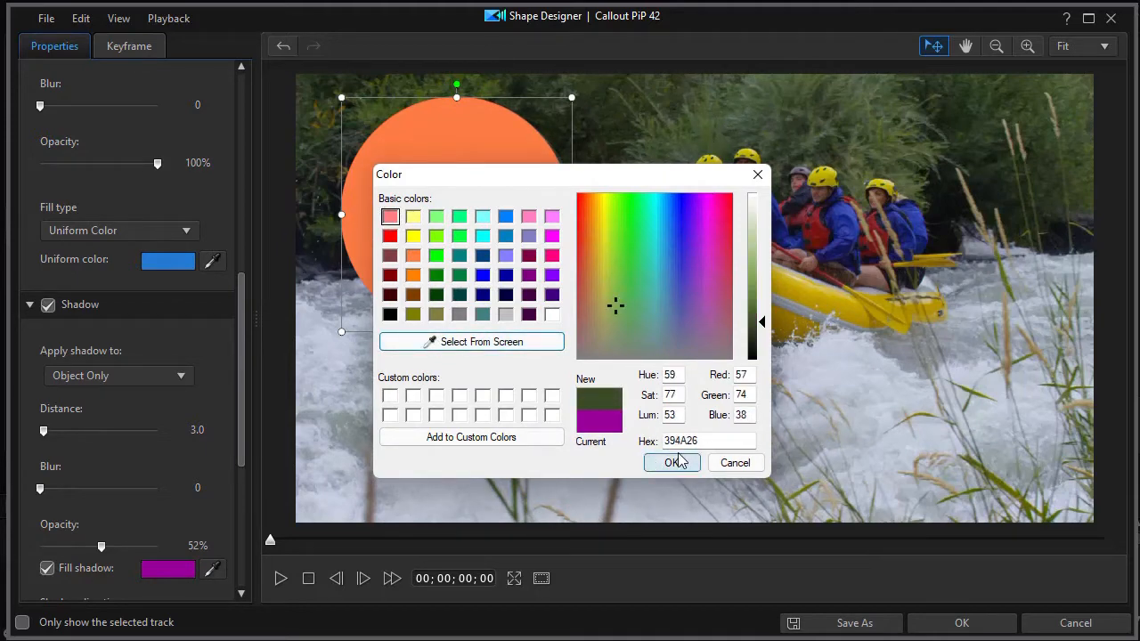
click(671, 463)
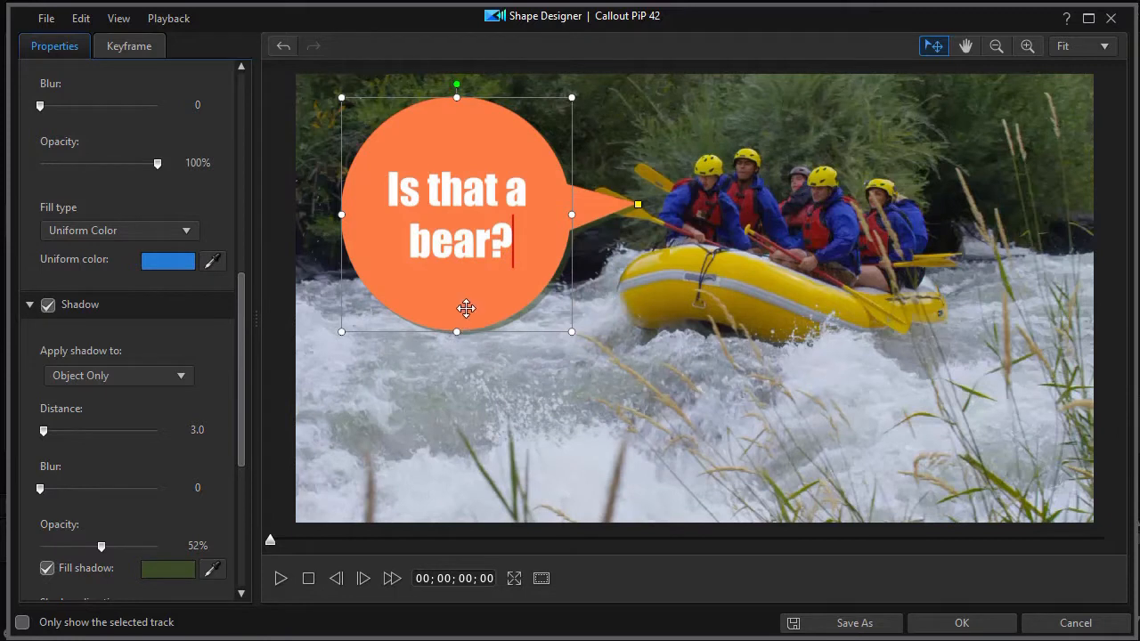
mouse_move(474, 251)
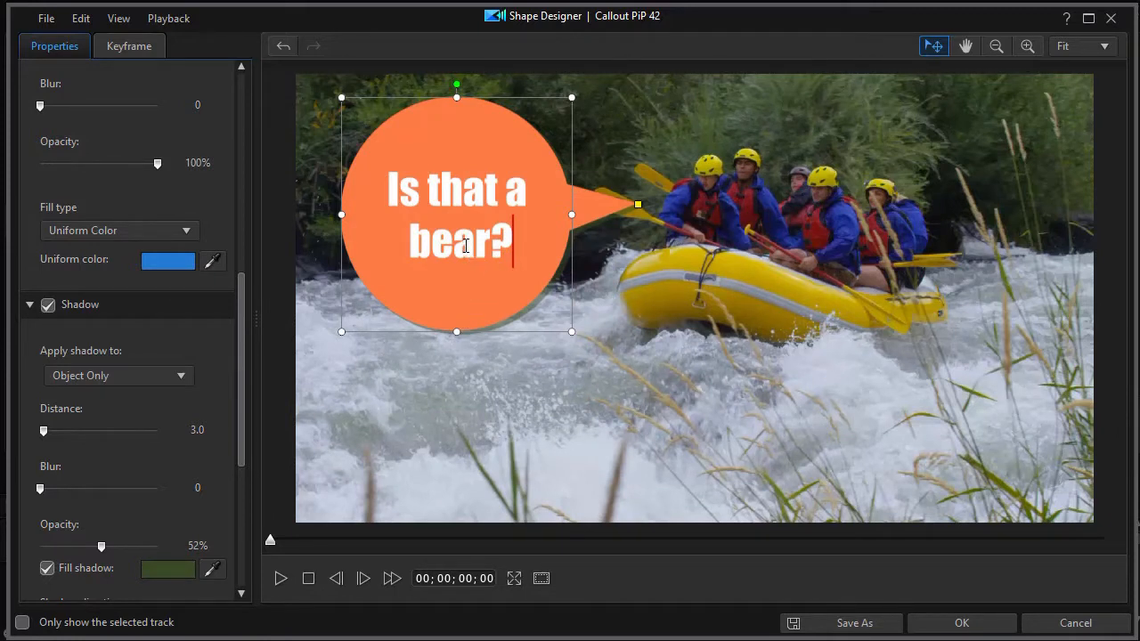
mouse_move(461, 239)
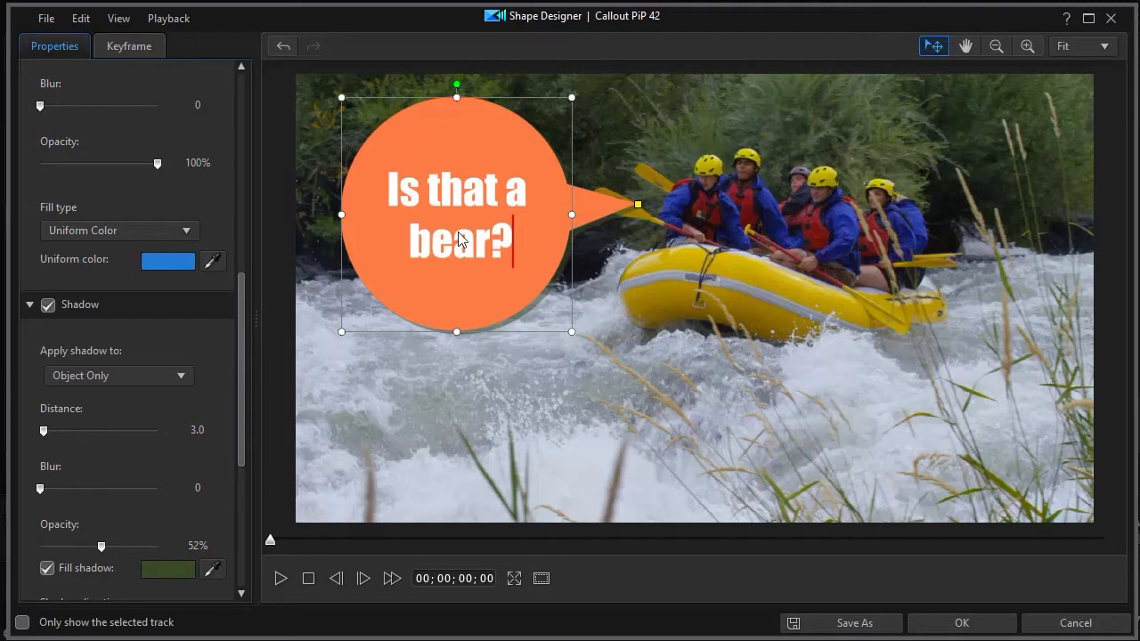
mouse_move(555, 237)
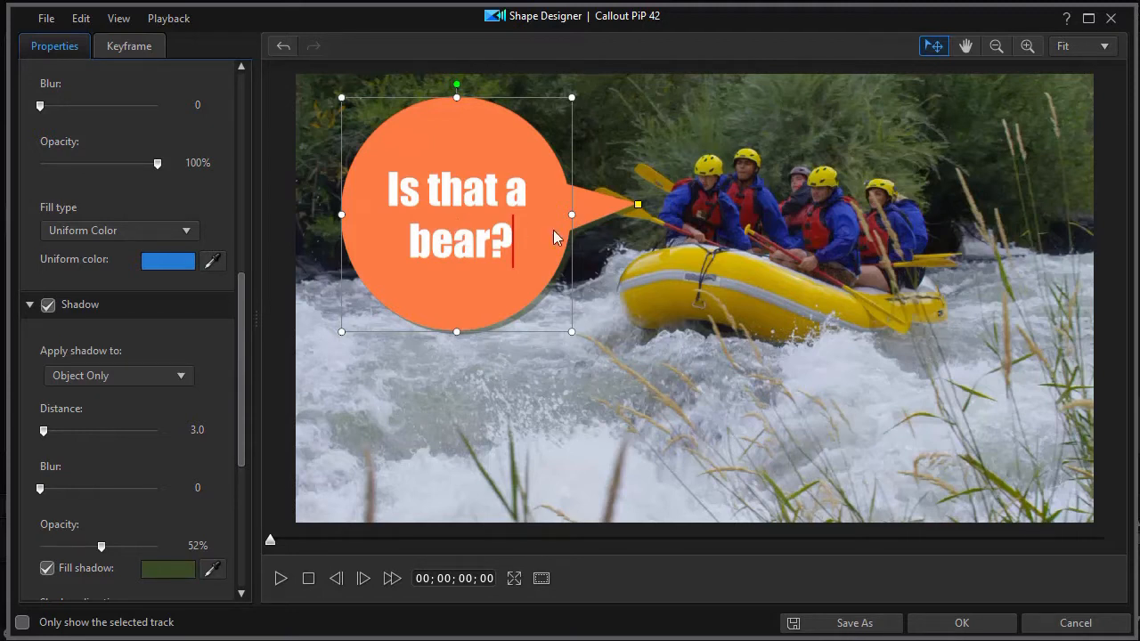
mouse_move(626, 212)
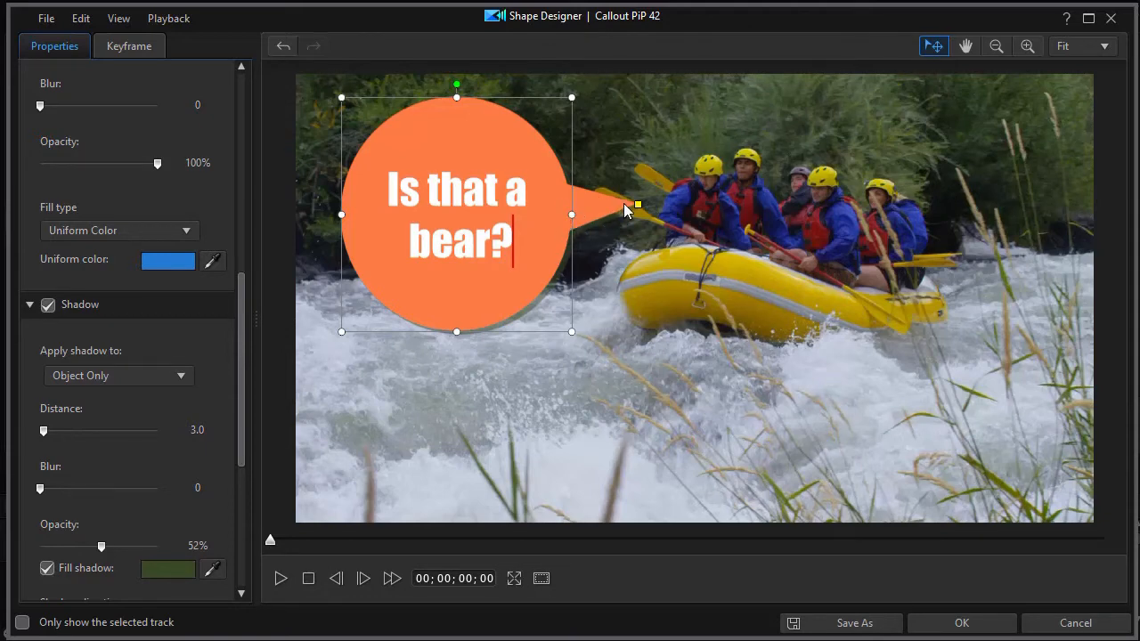
mouse_move(328, 275)
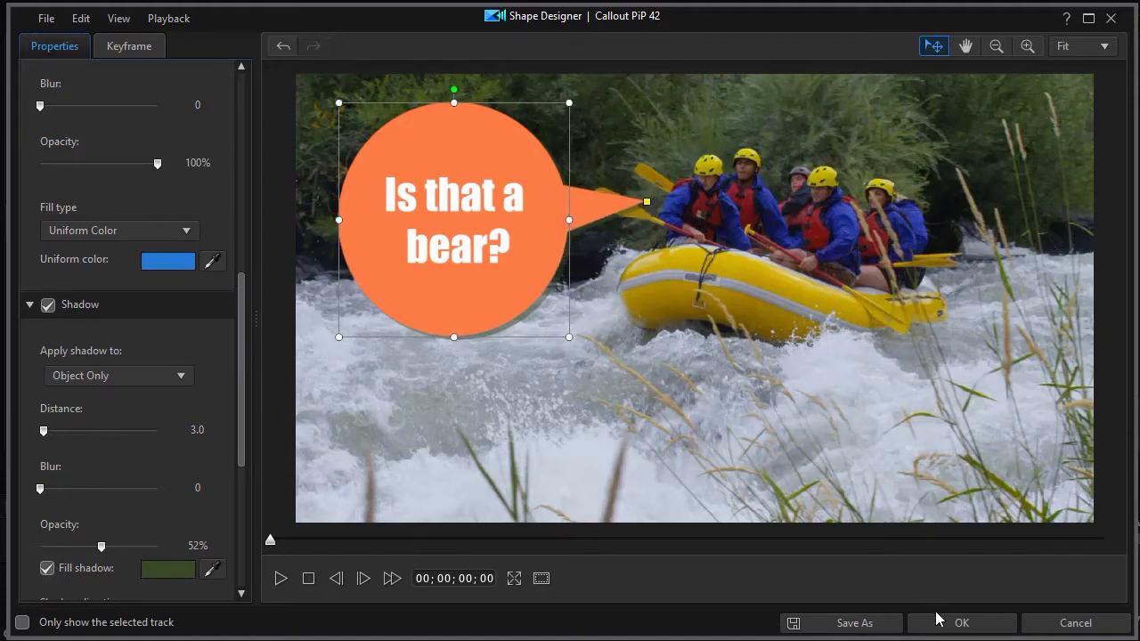
Step: Confirm the 'Is that a bear?' callout with OK and return to the timeline
click(962, 623)
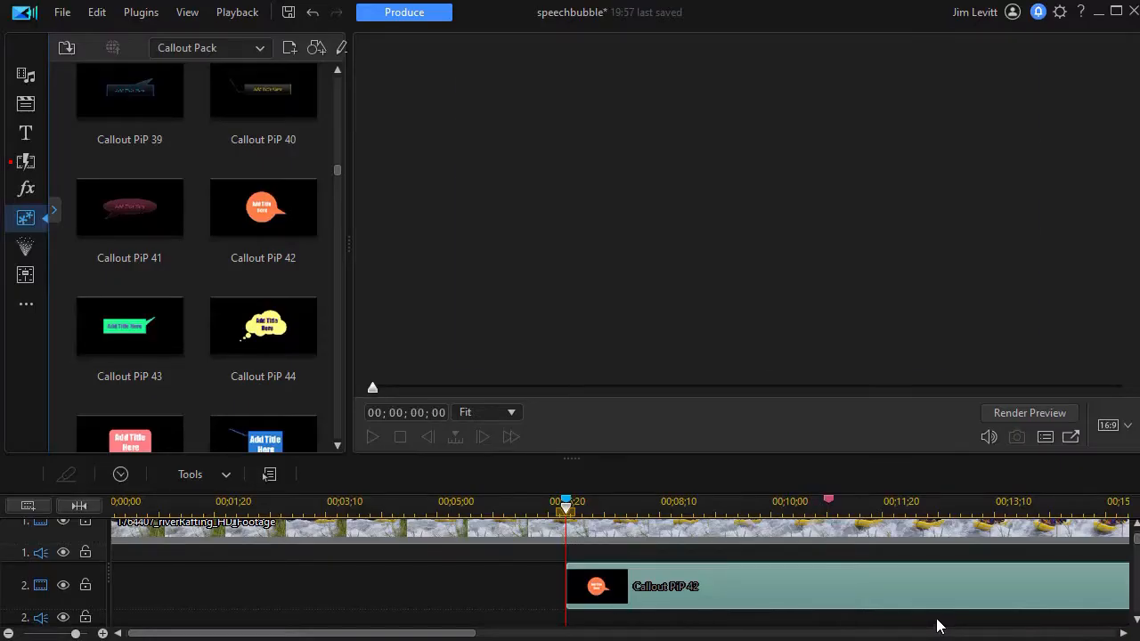
Step: Trim the Callout PiP 42 clip on track 2 to a 00;00;03;16 duration
click(802, 586)
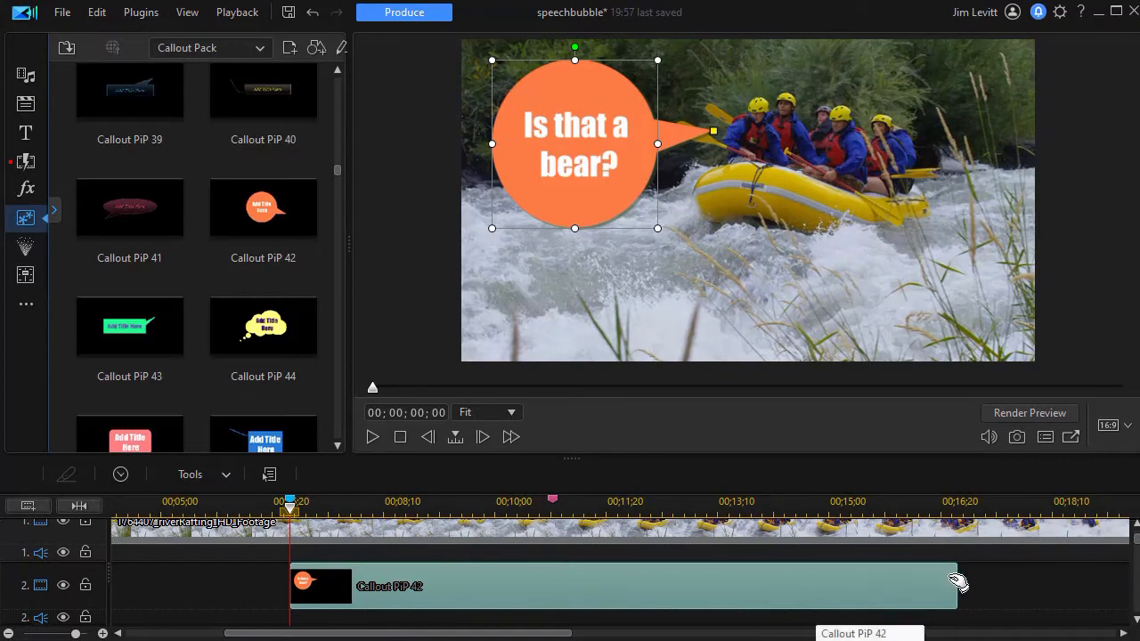
drag(289, 510, 527, 509)
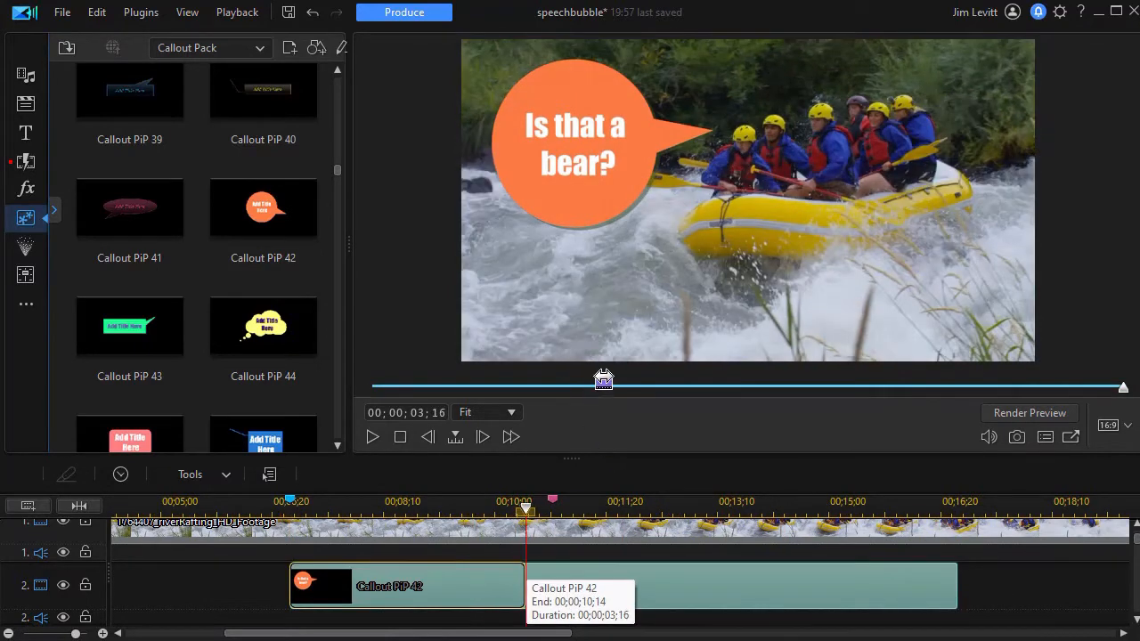
click(574, 142)
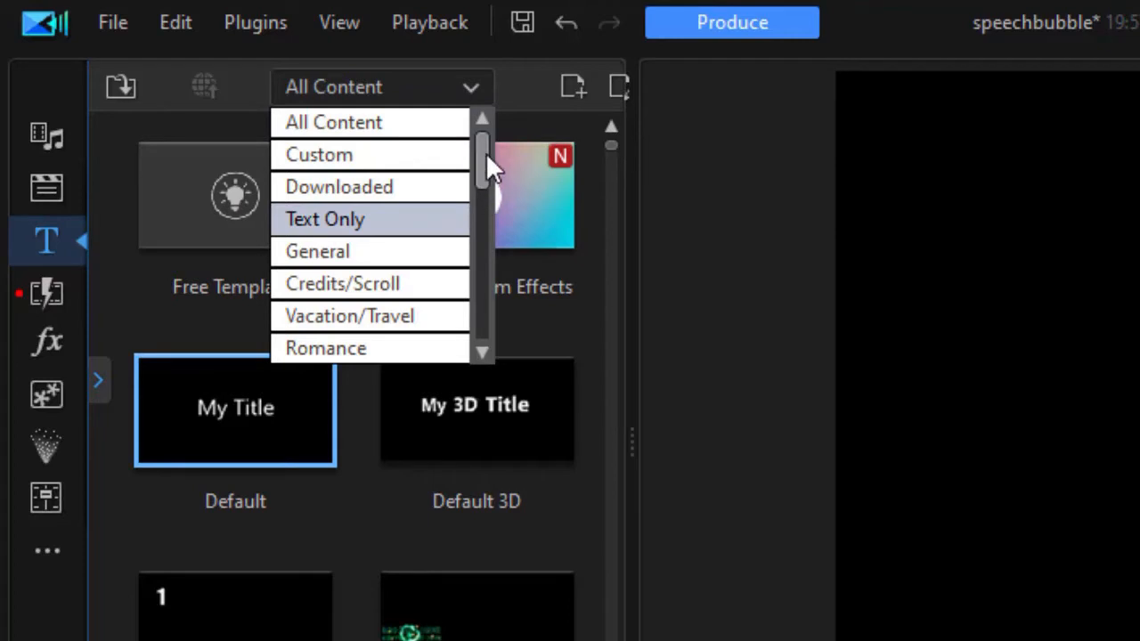
Step: Filter the Title Room to Speech Bubble Titles and preview the OH MINE bubble title
scroll(down, 3)
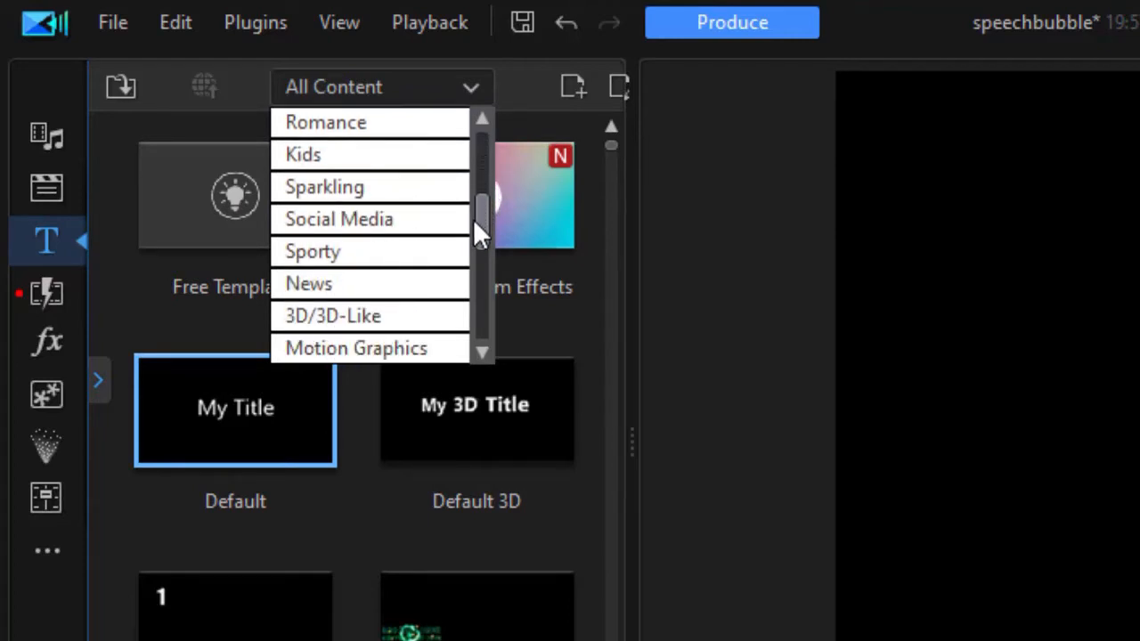
scroll(down, 3)
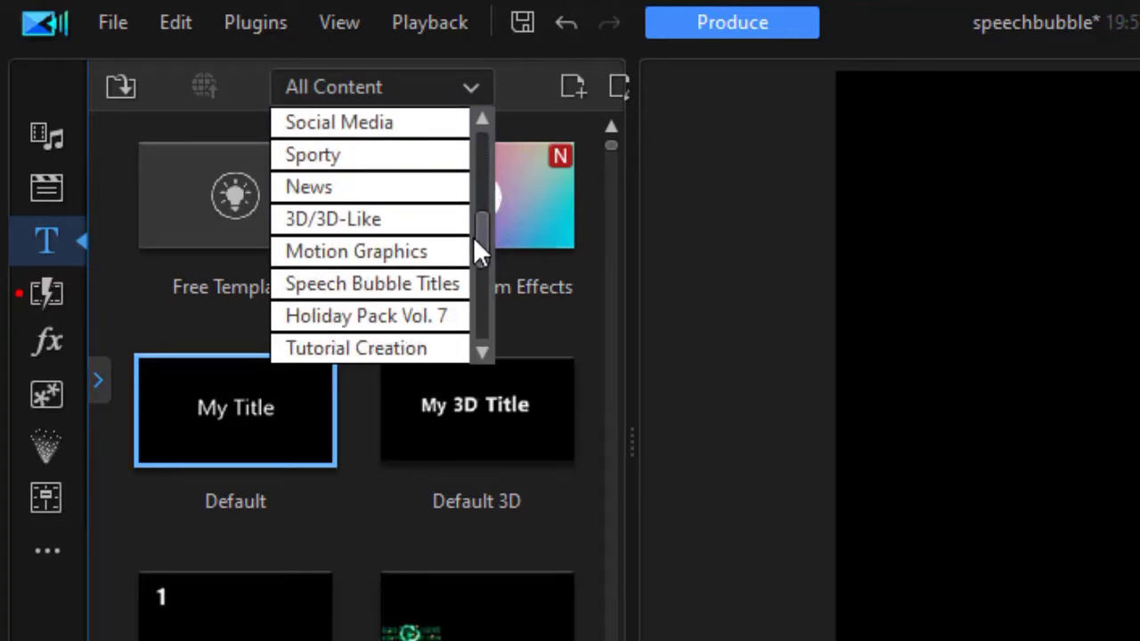
click(370, 283)
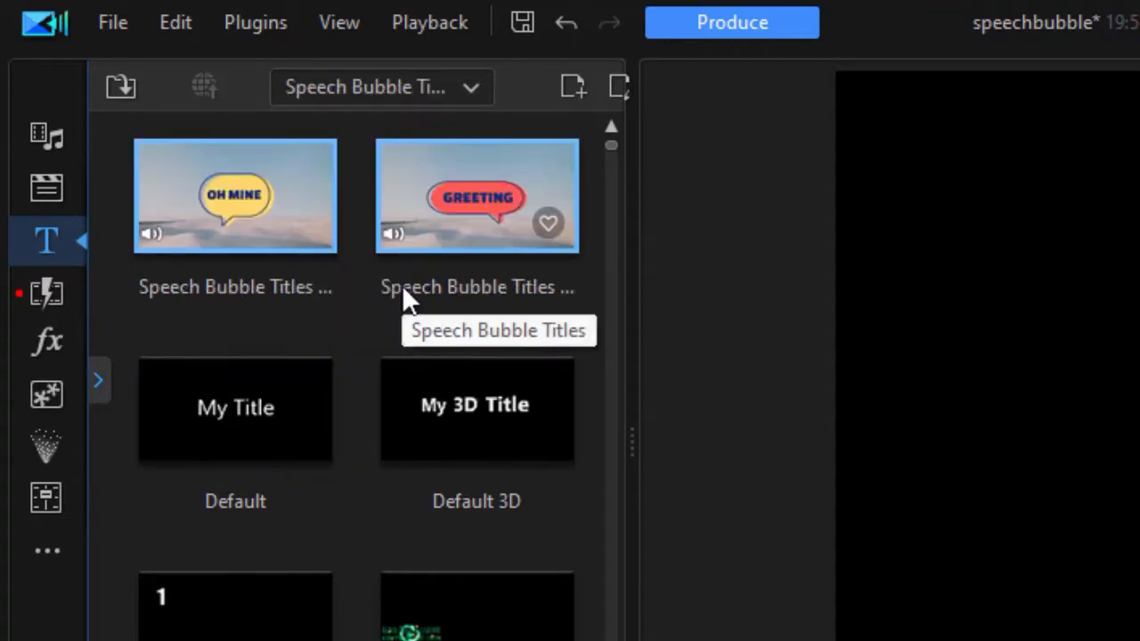
scroll(down, 3)
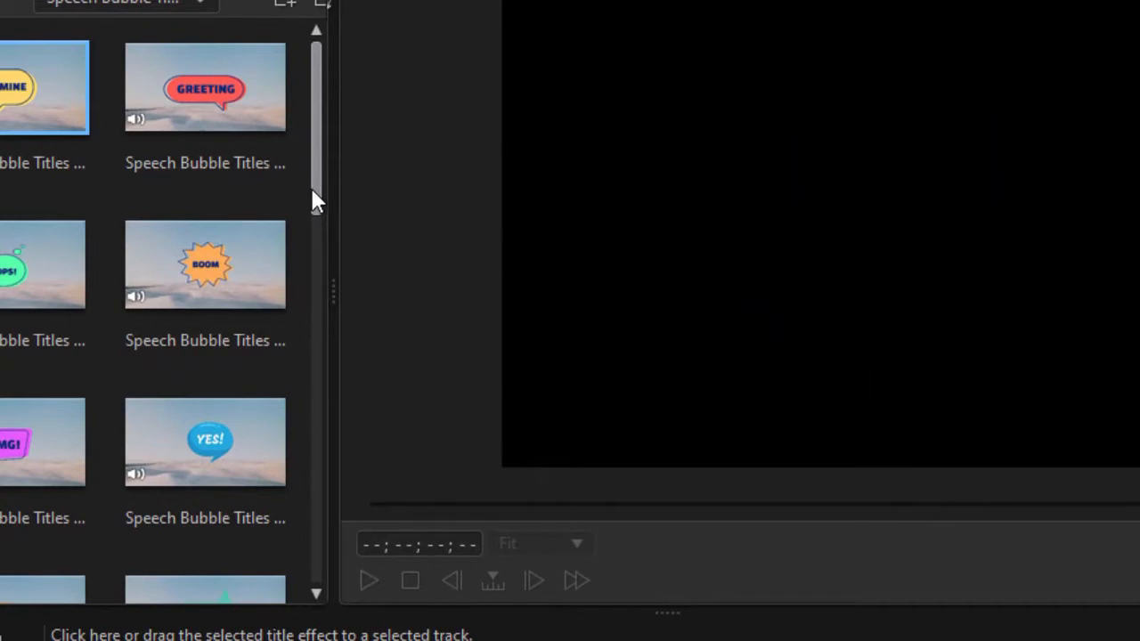
click(44, 86)
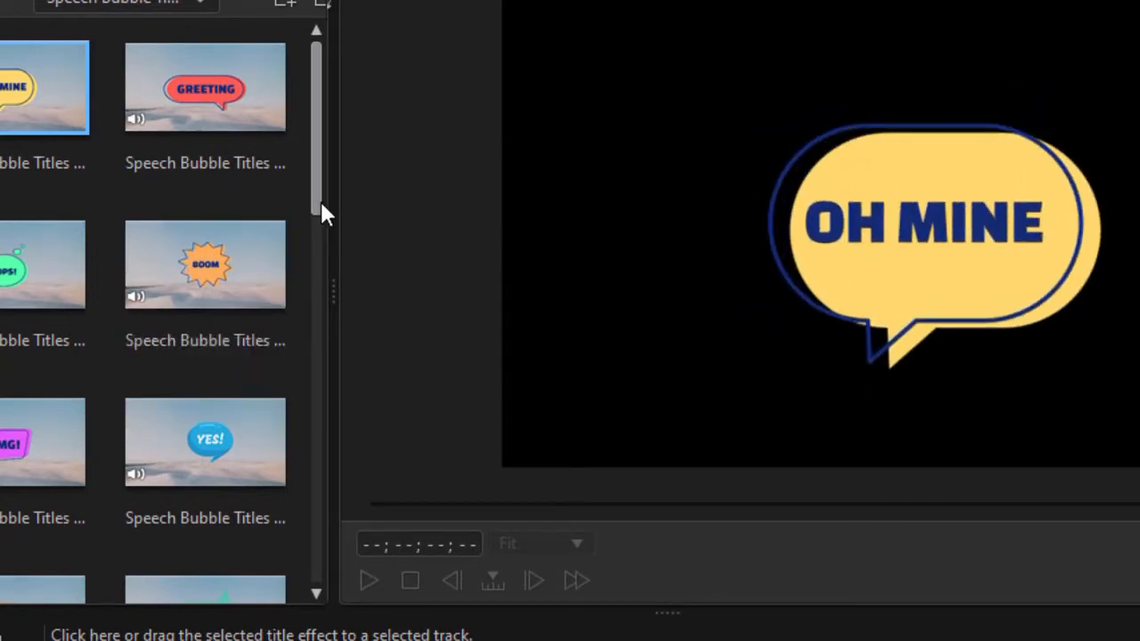
scroll(down, 3)
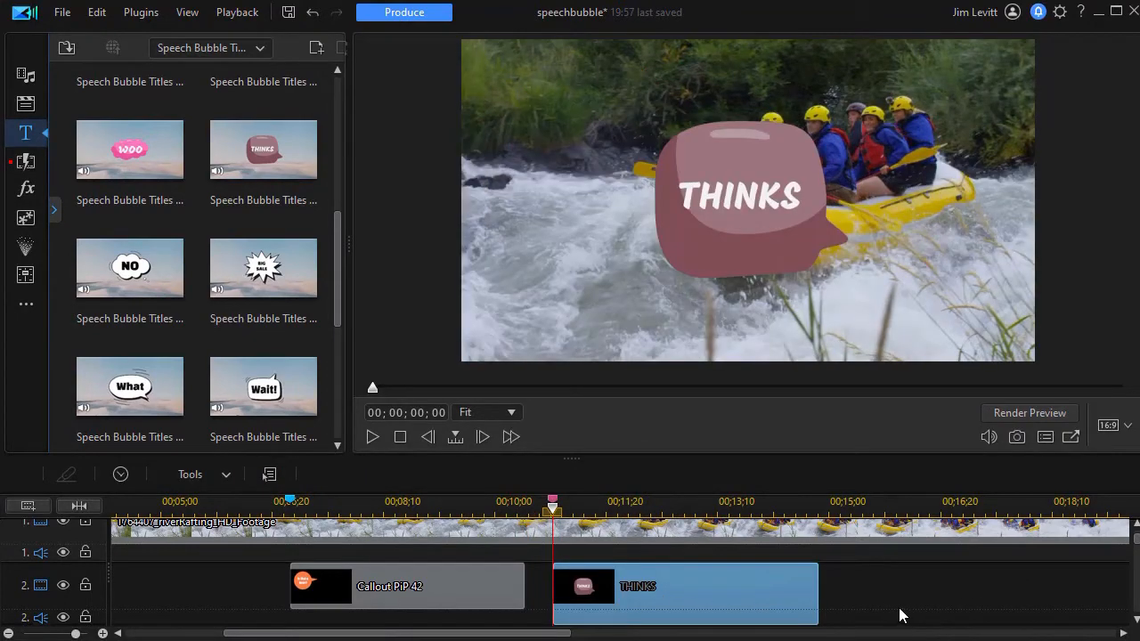
mouse_move(757, 620)
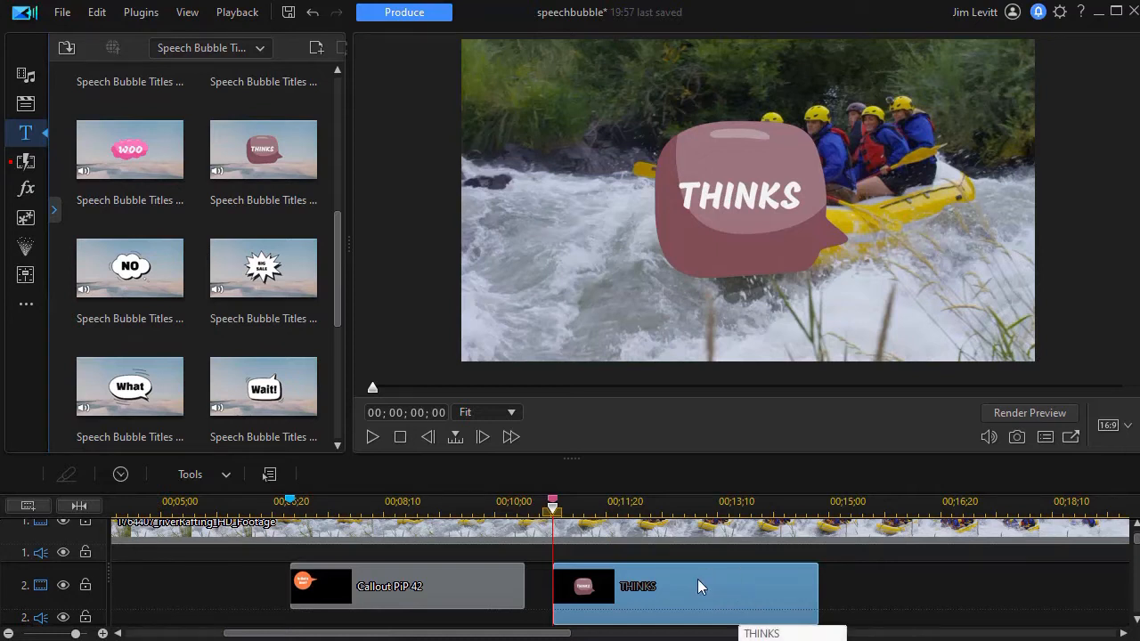
mouse_move(702, 589)
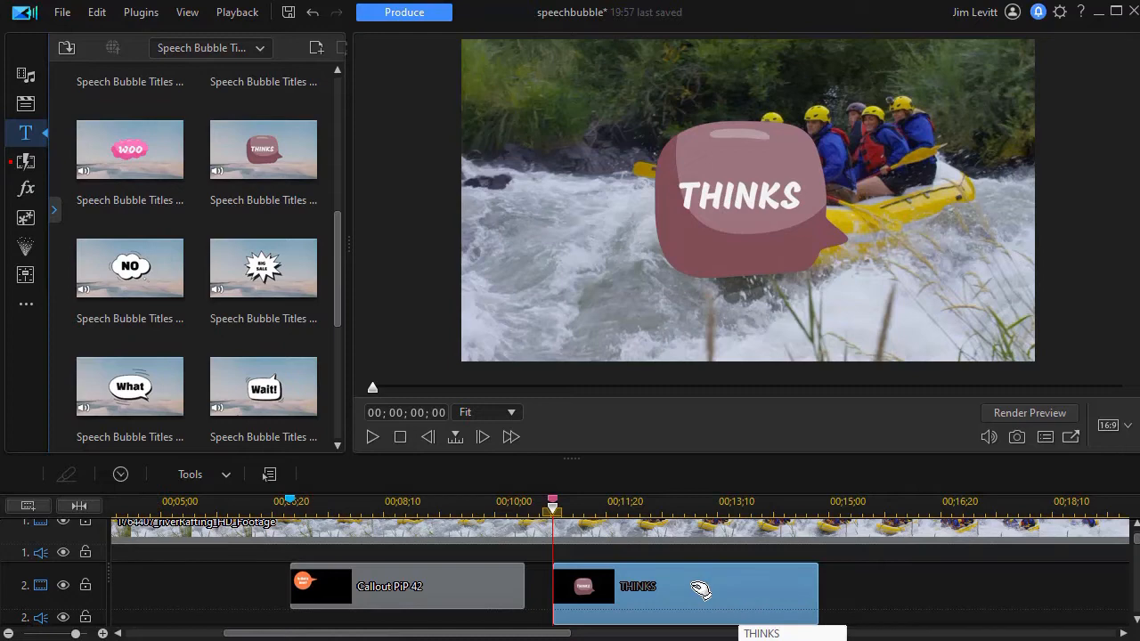
mouse_move(677, 588)
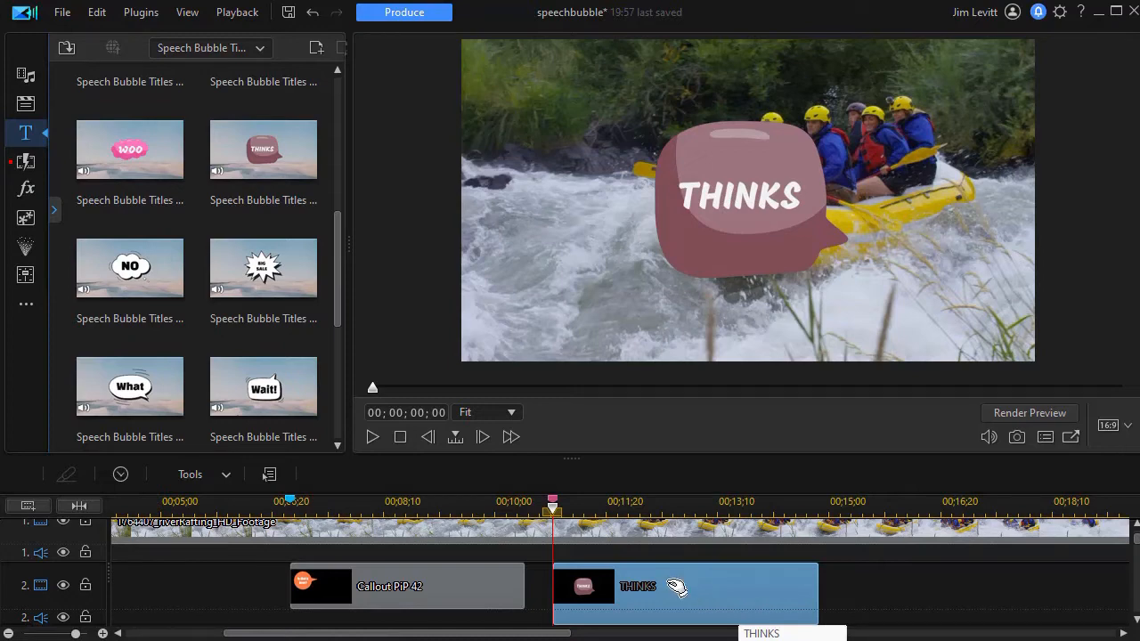
Step: Open the THINKS speech bubble title on track 2 in the Title Designer
double_click(684, 586)
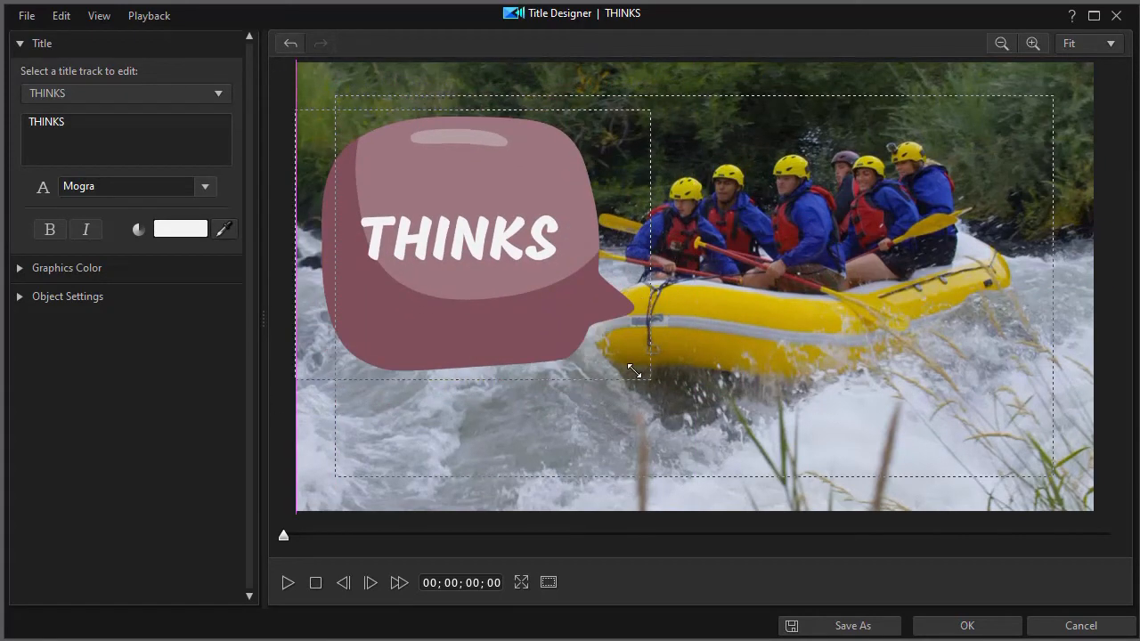
Step: Select the THINKS text and switch its font from Mogra to Montserrat ExtraBold
click(460, 240)
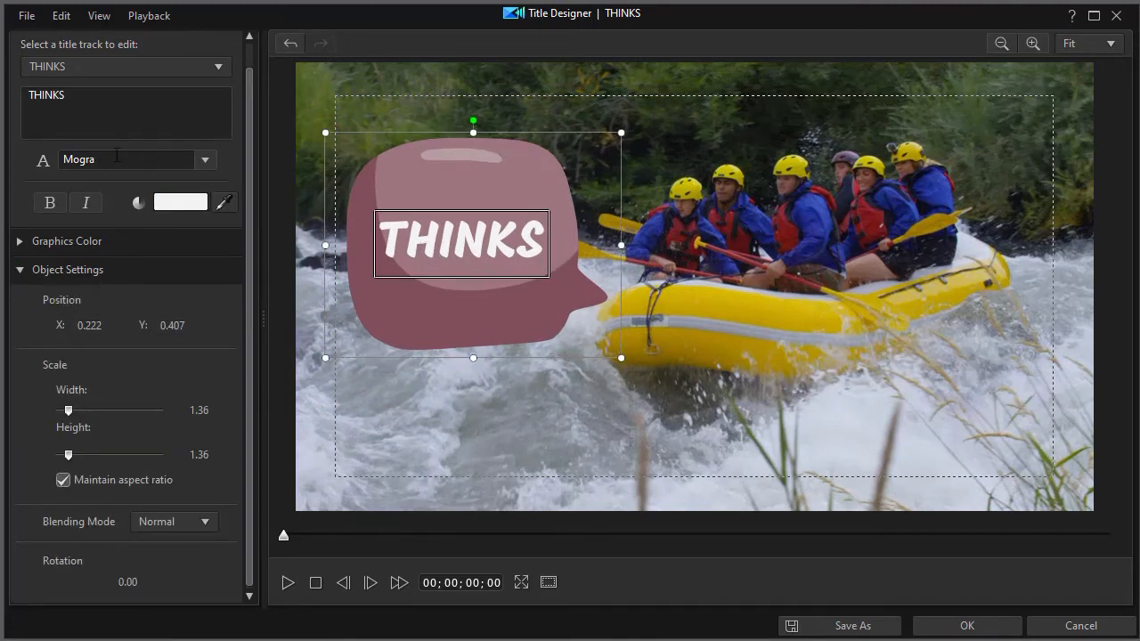
click(204, 158)
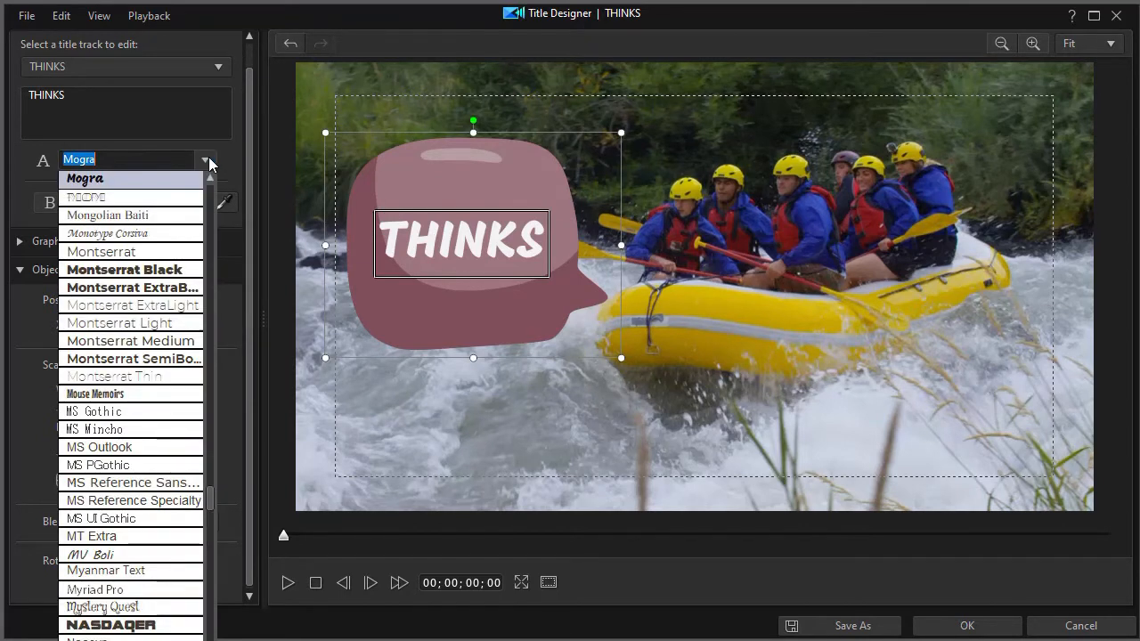
click(132, 288)
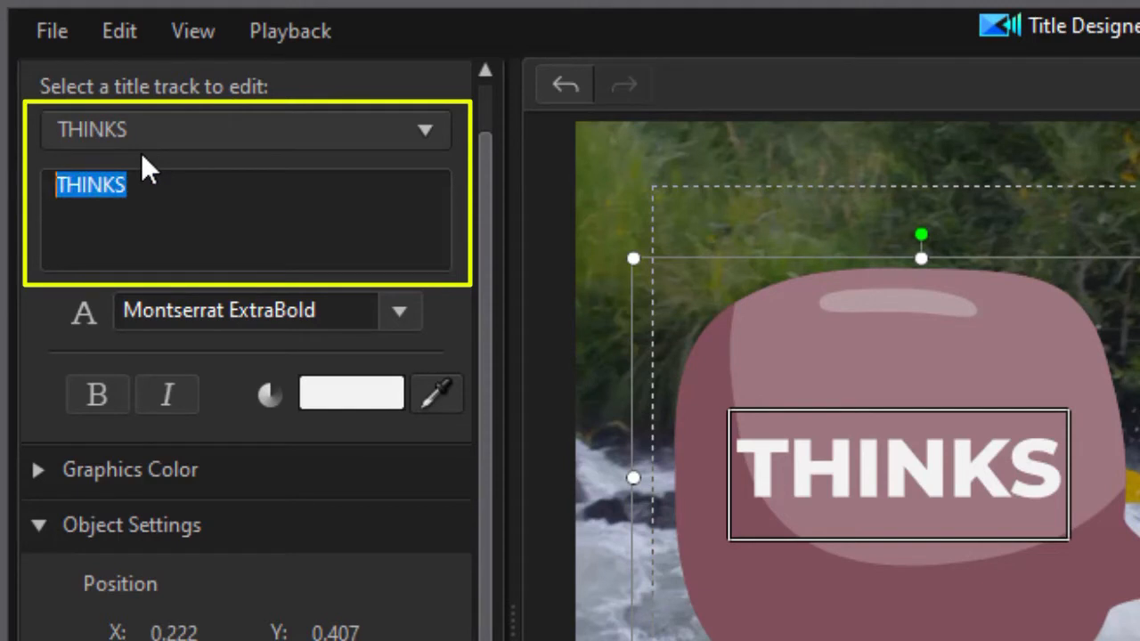
Step: Replace THINKS with 'Is that a bear?' typed across two lines
text(Is that)
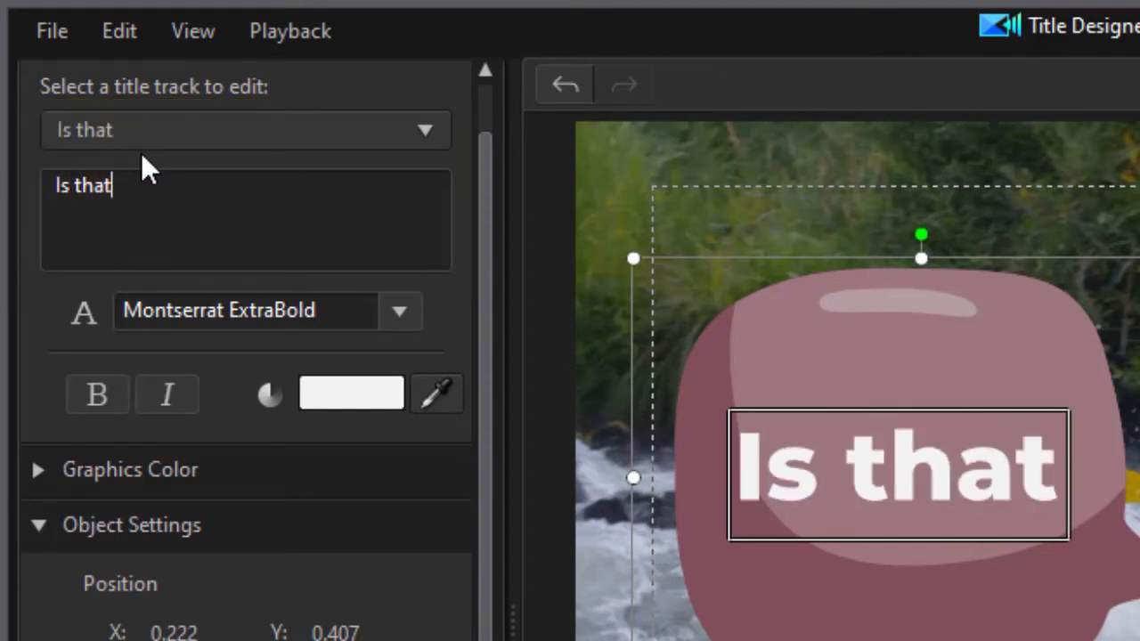
text(a)
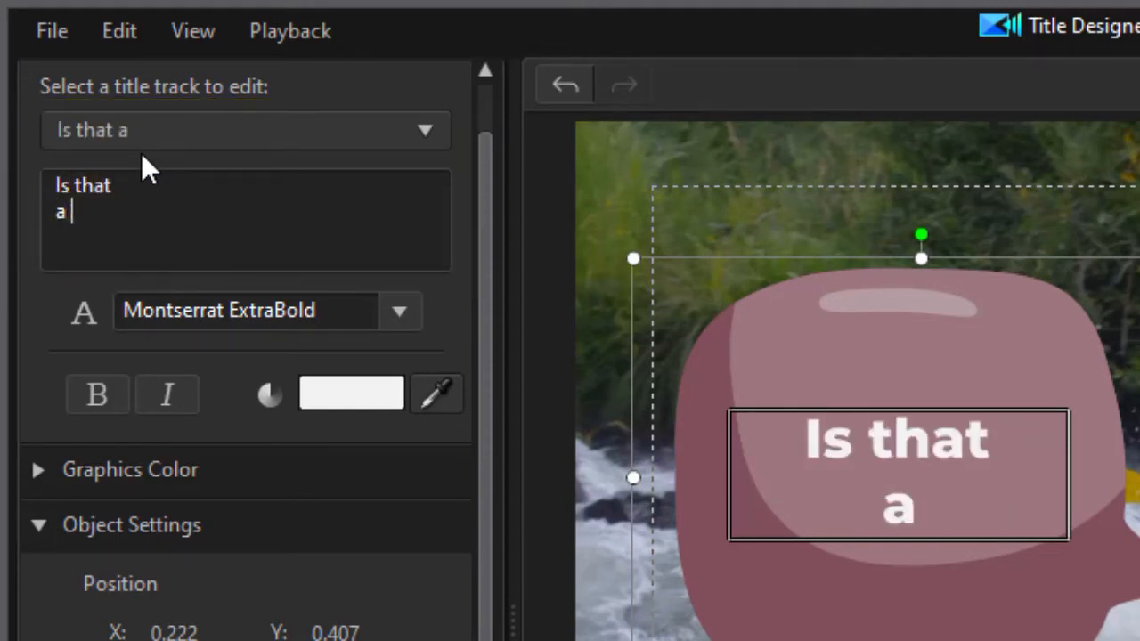
text(bear?)
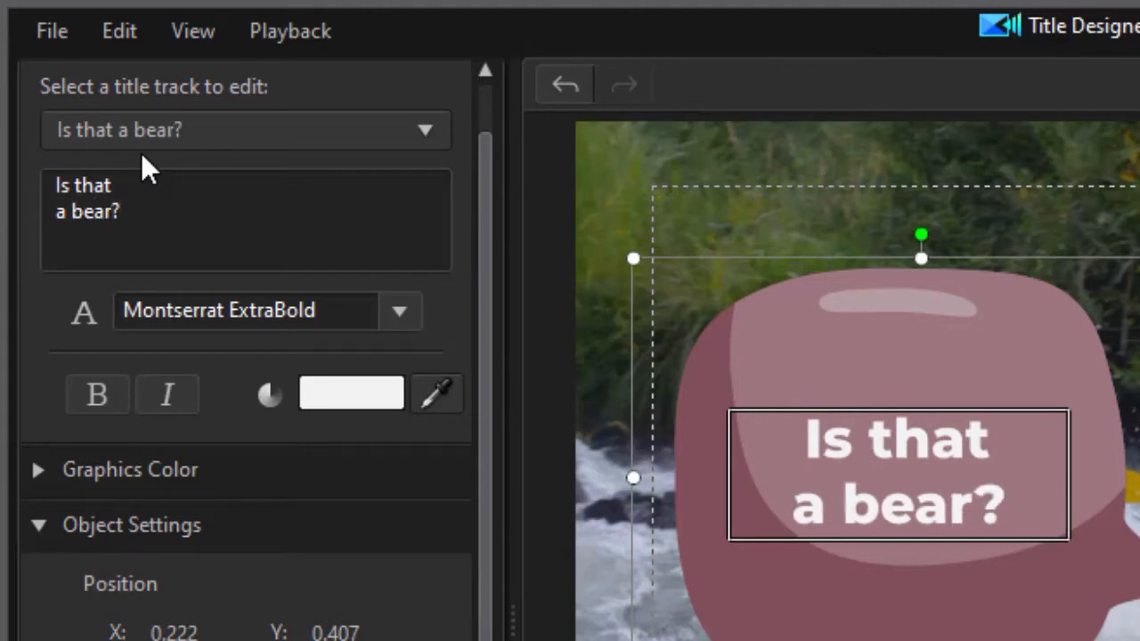
mouse_move(1054, 538)
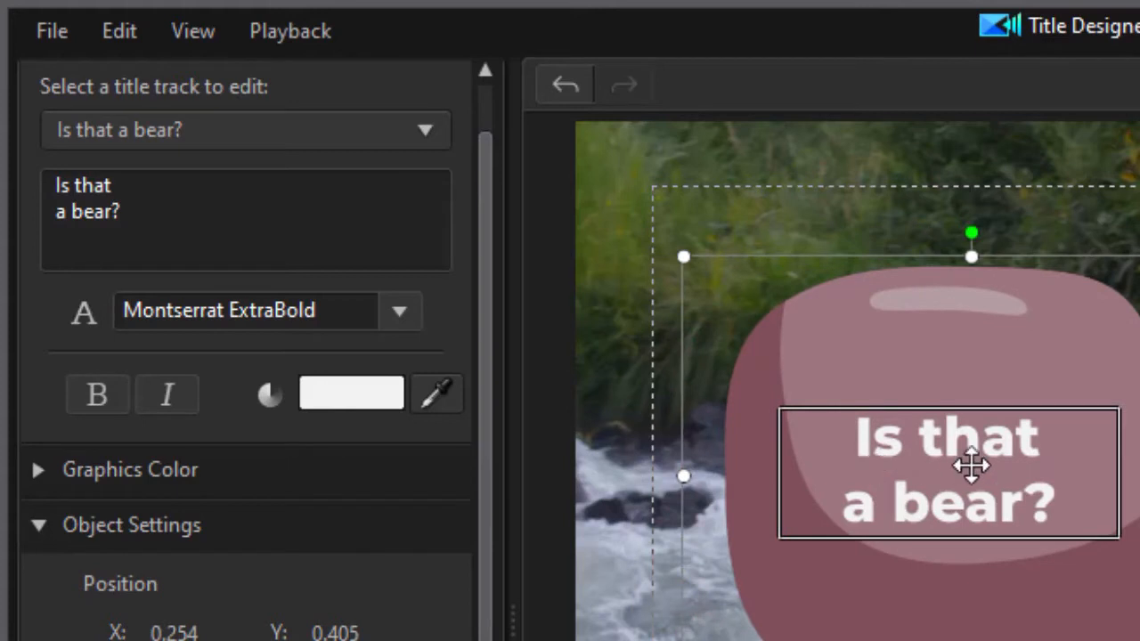
mouse_move(399, 310)
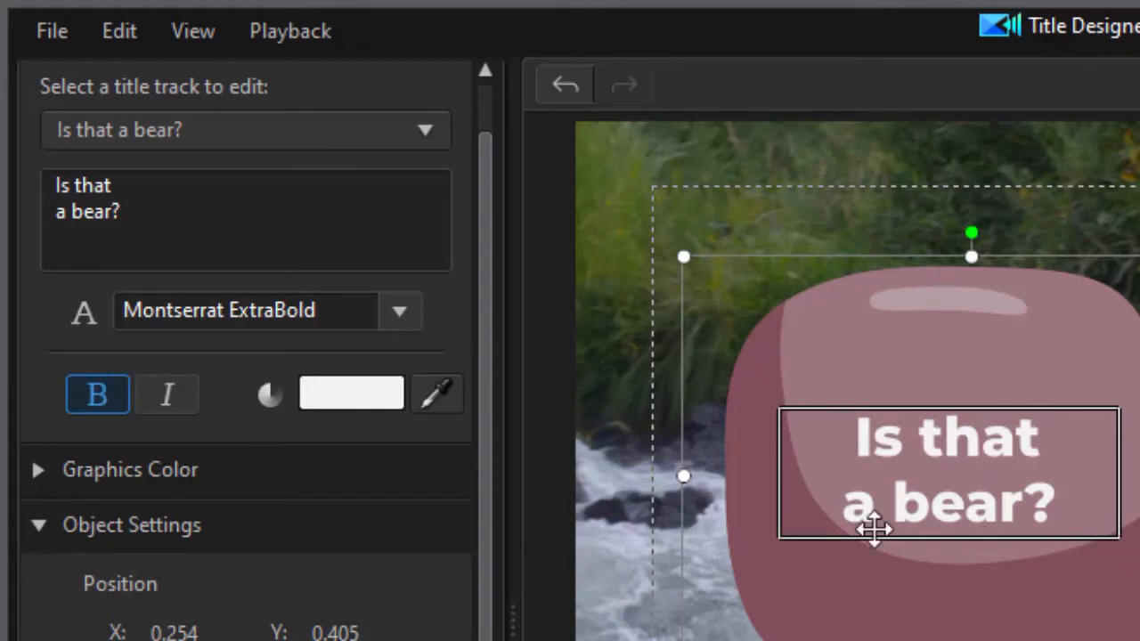
mouse_move(995, 365)
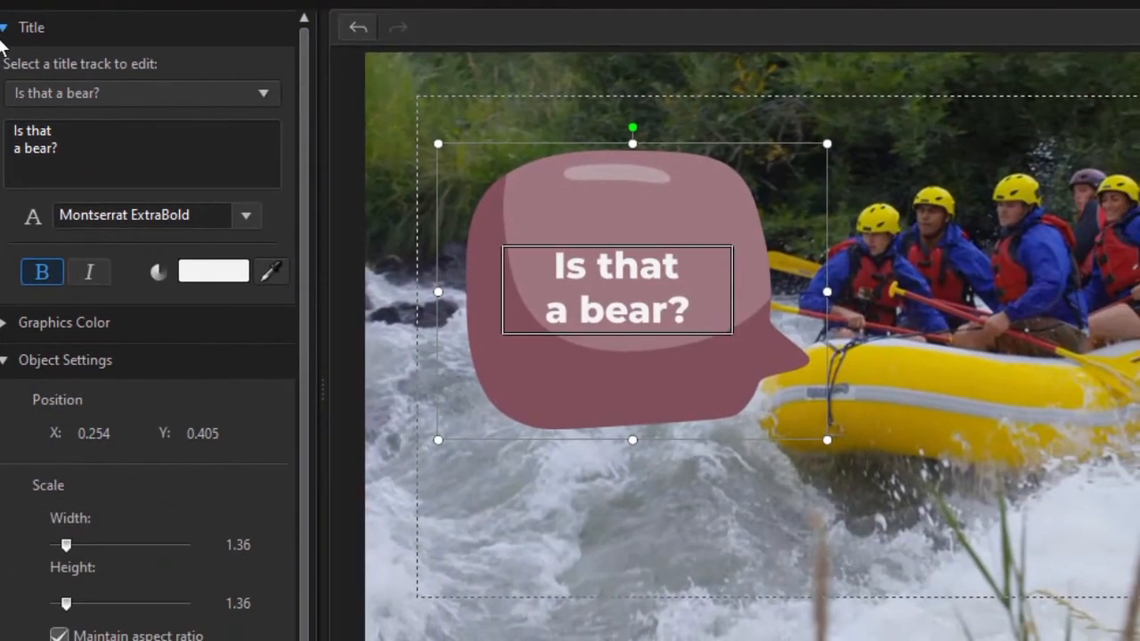
Step: Set the bubble's colour groups 1, 2 and 3 to dark, light and bright orange
click(64, 322)
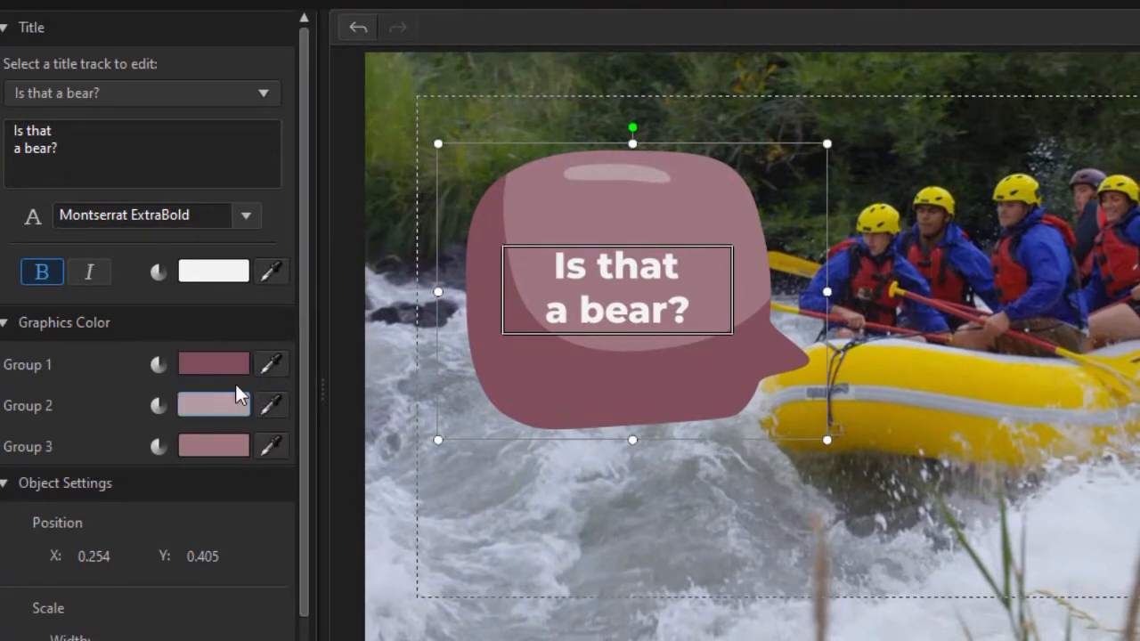
click(214, 406)
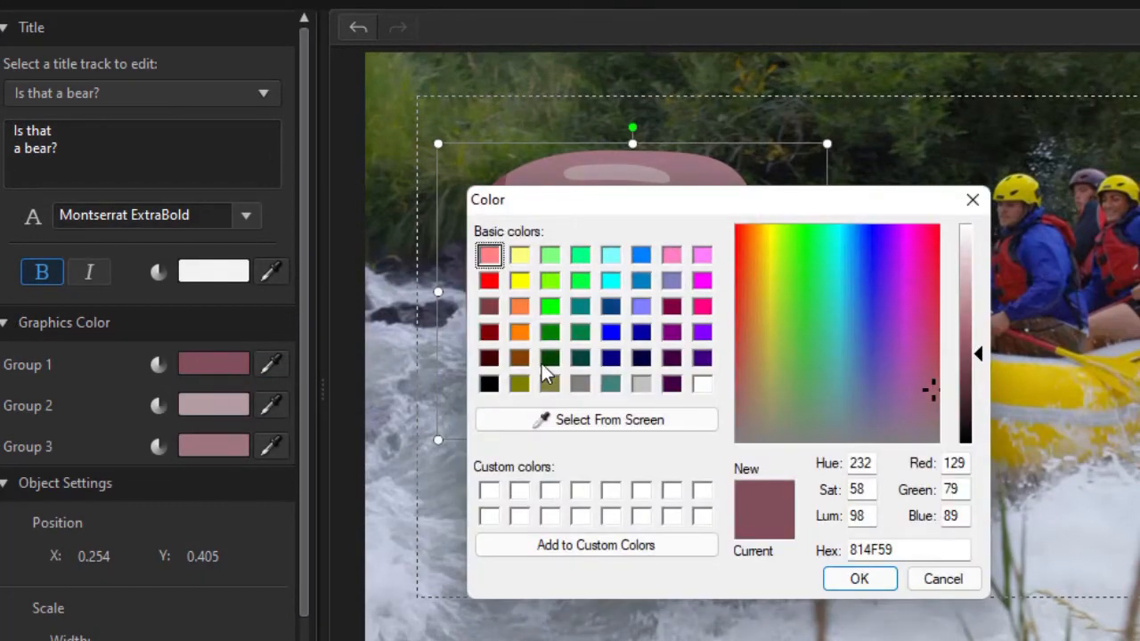
click(519, 333)
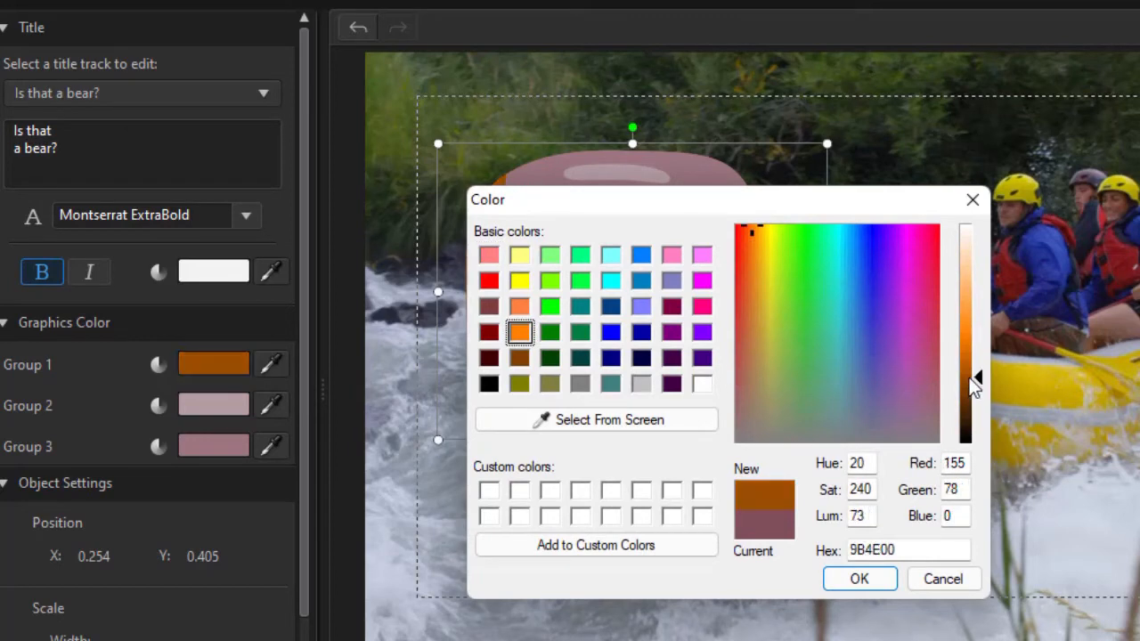
click(858, 579)
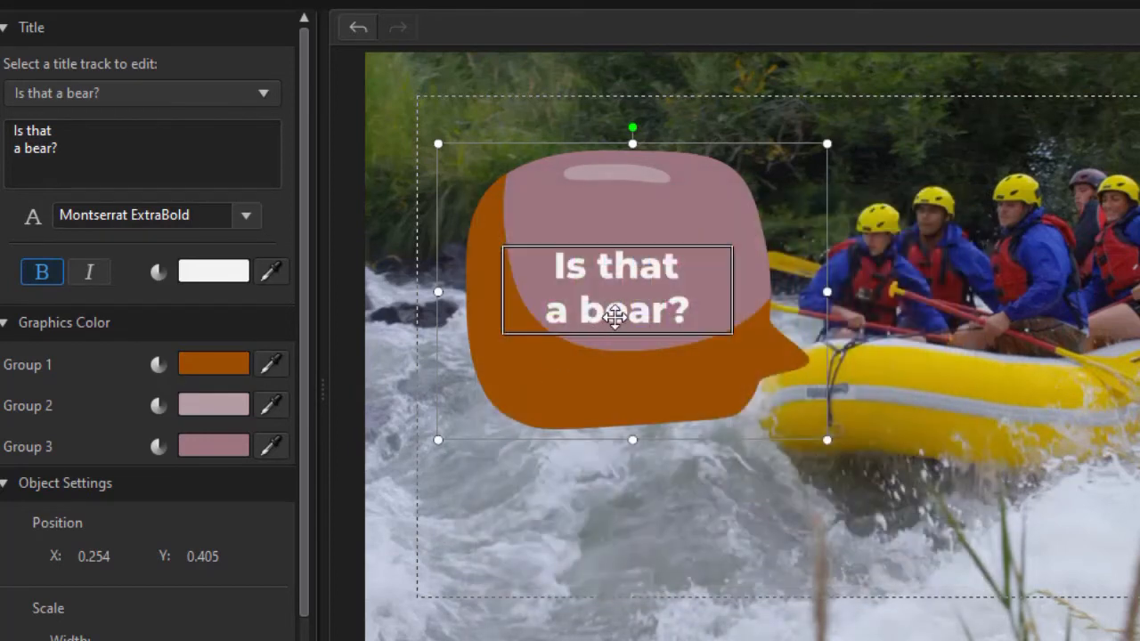
click(214, 406)
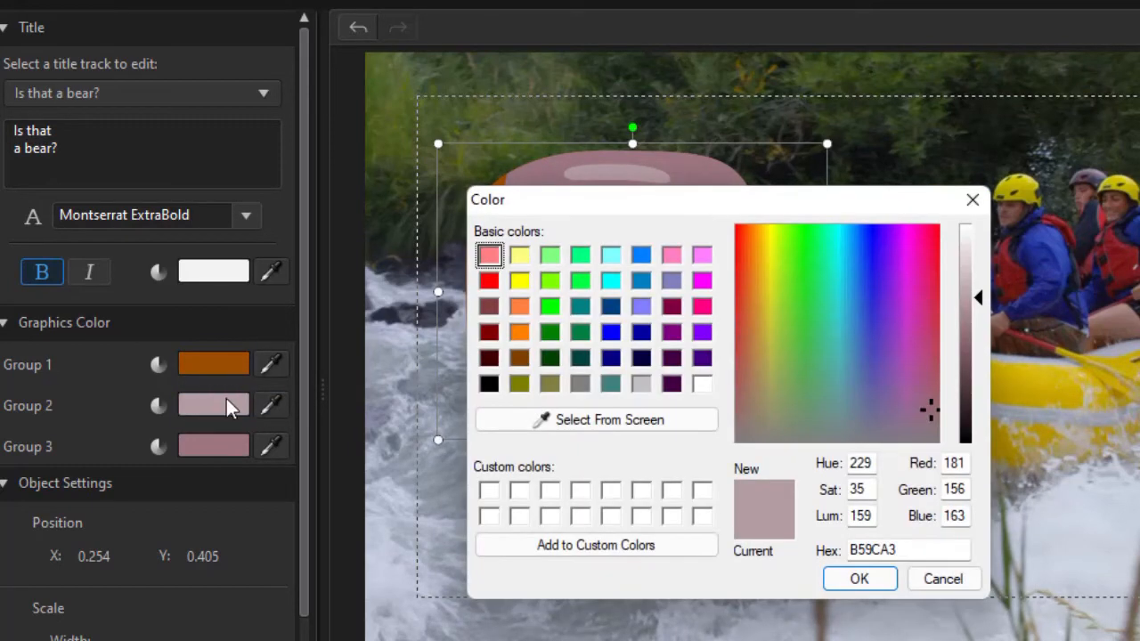
mouse_move(552, 353)
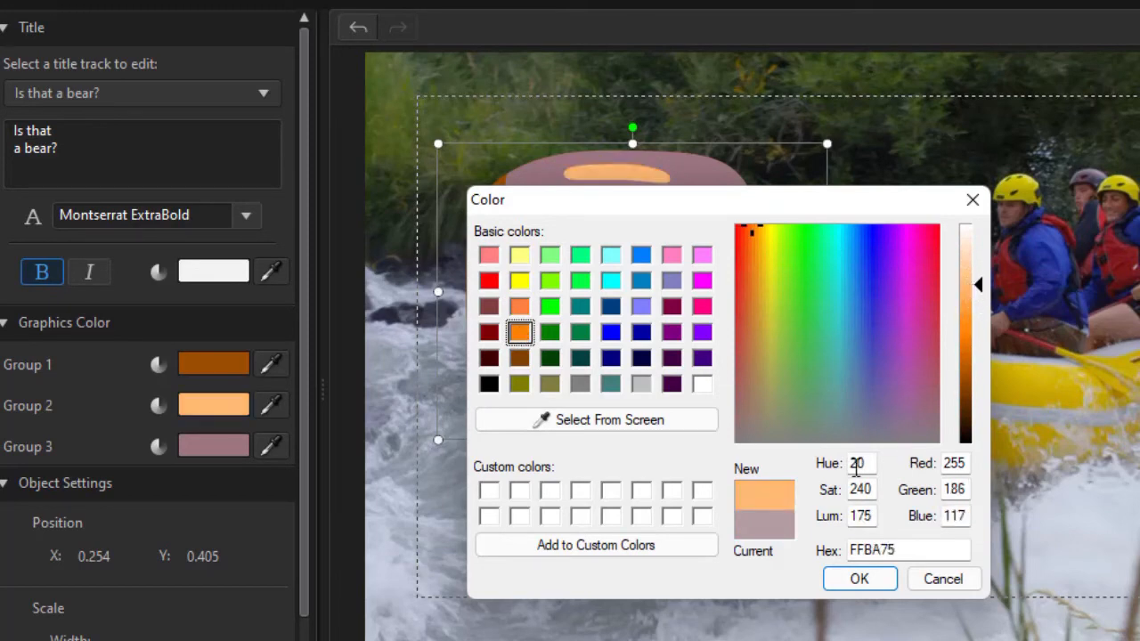
click(858, 579)
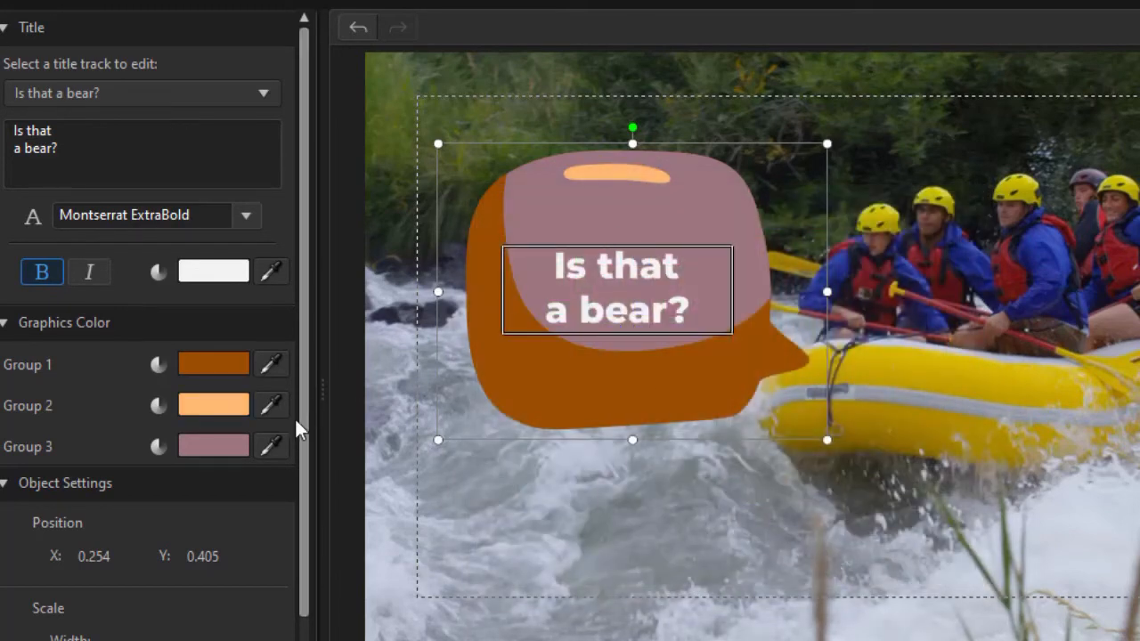
click(214, 445)
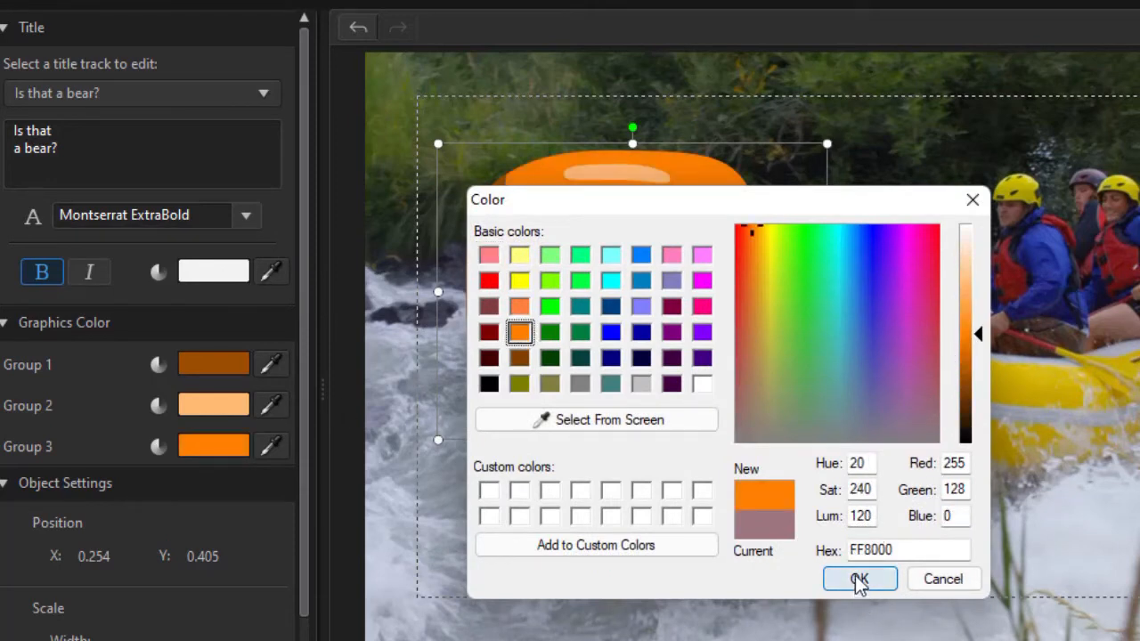
click(859, 578)
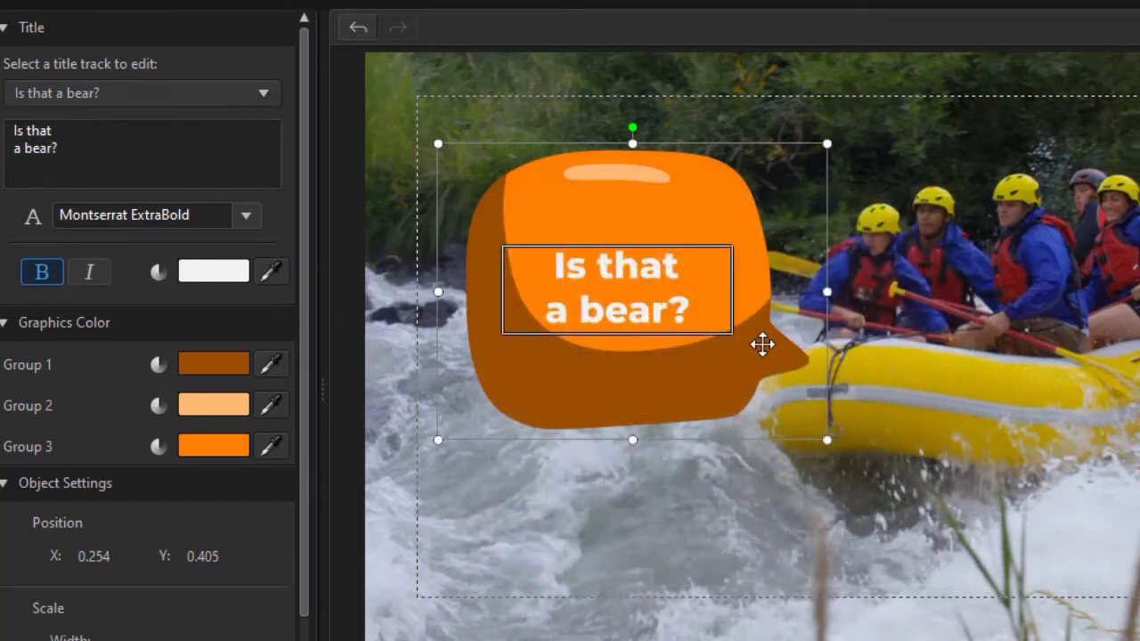
mouse_move(572, 242)
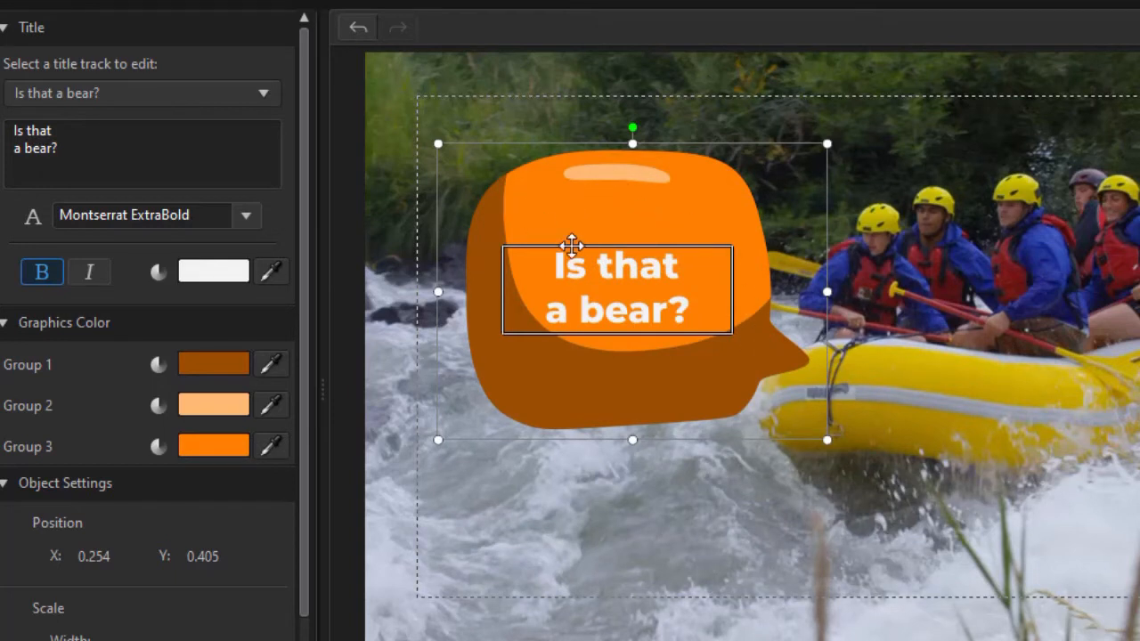
mouse_move(570, 363)
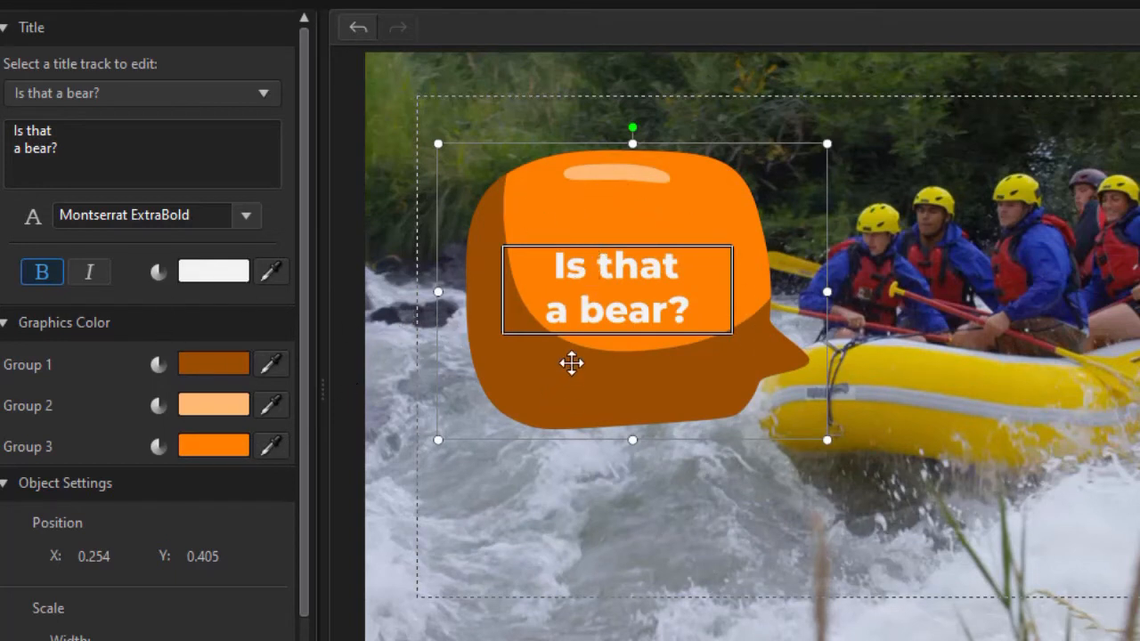
mouse_move(174, 638)
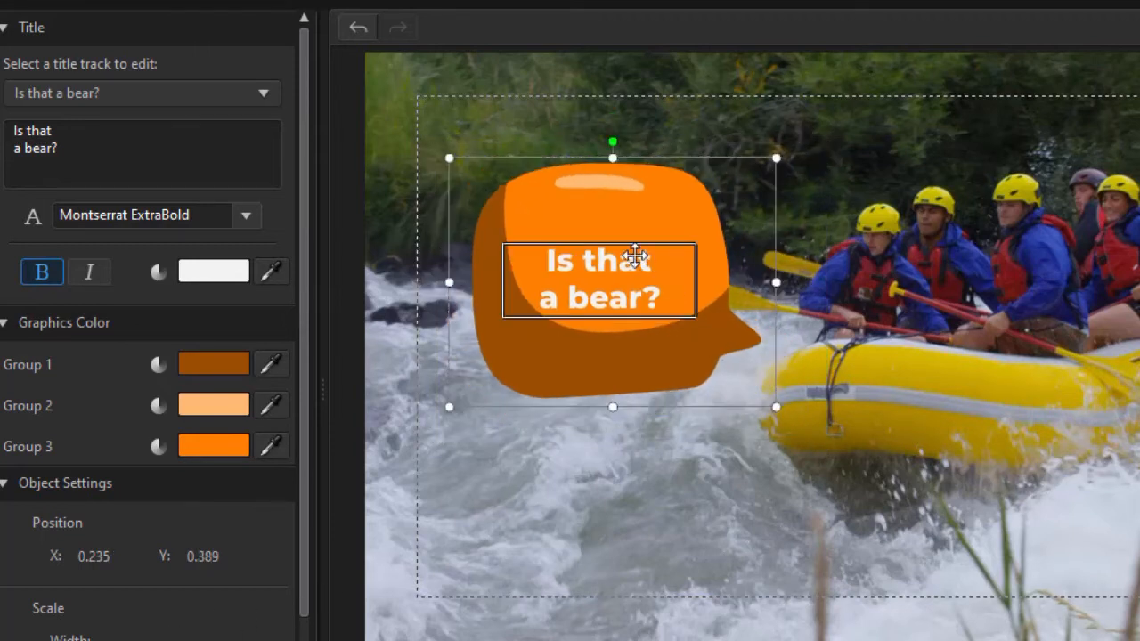
Step: Shift the speech bubble slightly up and to the left in the preview
drag(637, 253, 555, 142)
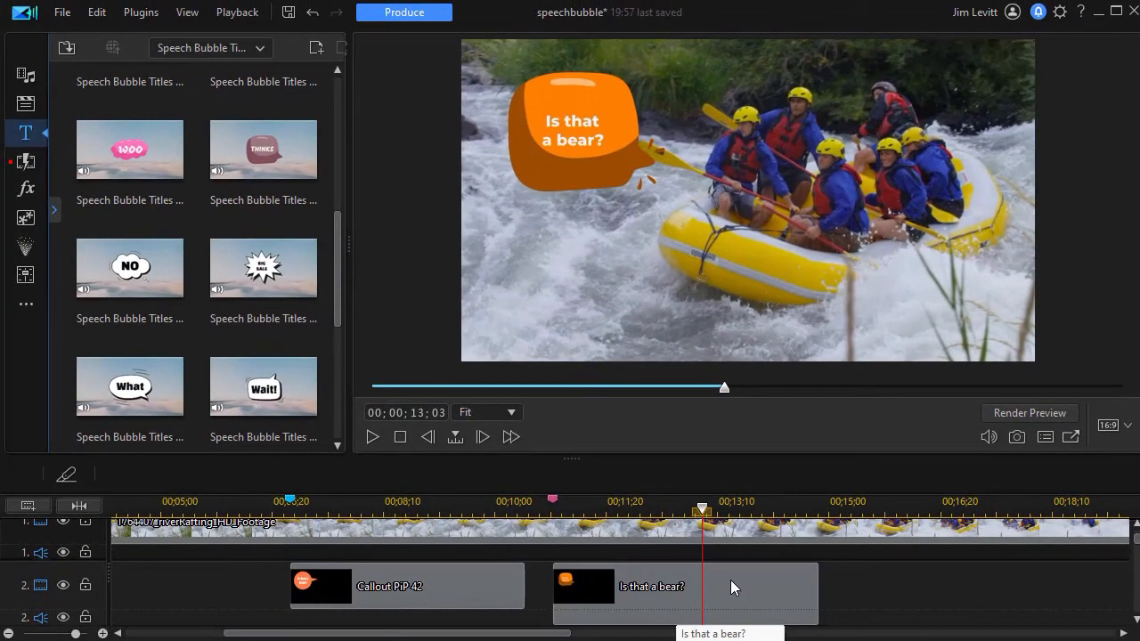
Step: Extract the 'Is that a bear?' title's audio into its own timeline clip
right_click(734, 588)
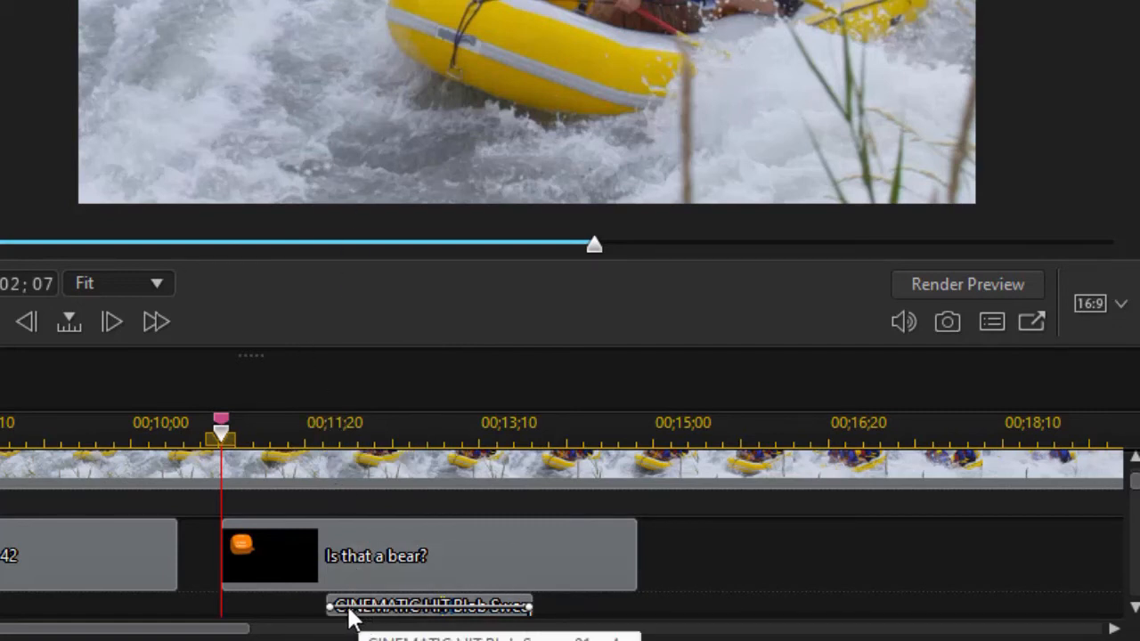
Step: Add a timeline marker named 'soun' at the extracted sound clip's start (00;00;11;26)
drag(221, 424, 320, 424)
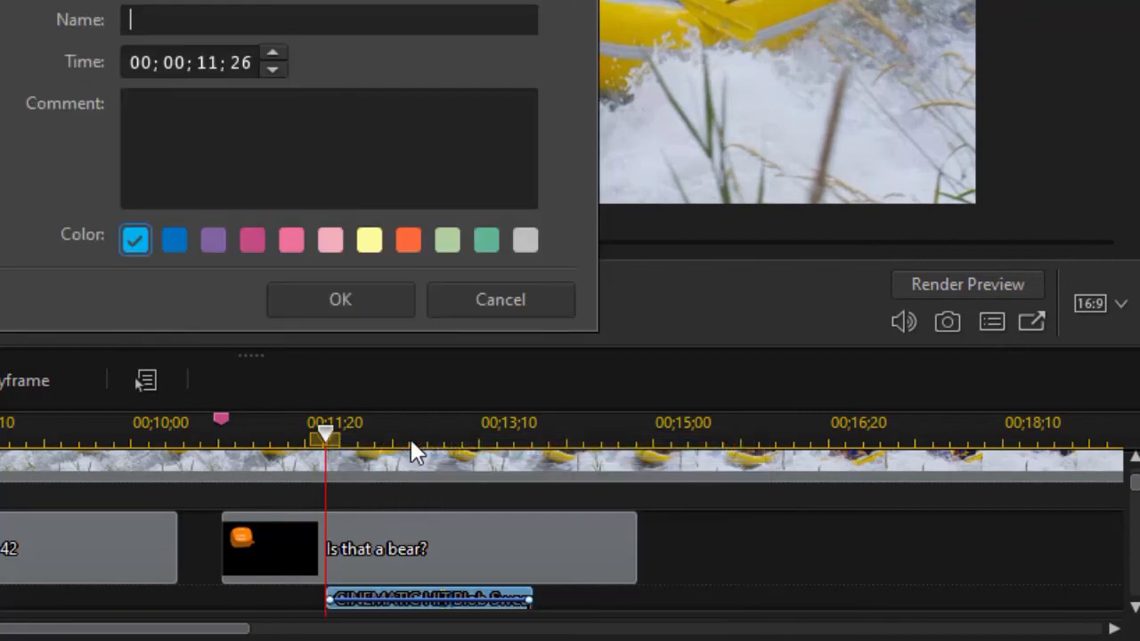
text(soun)
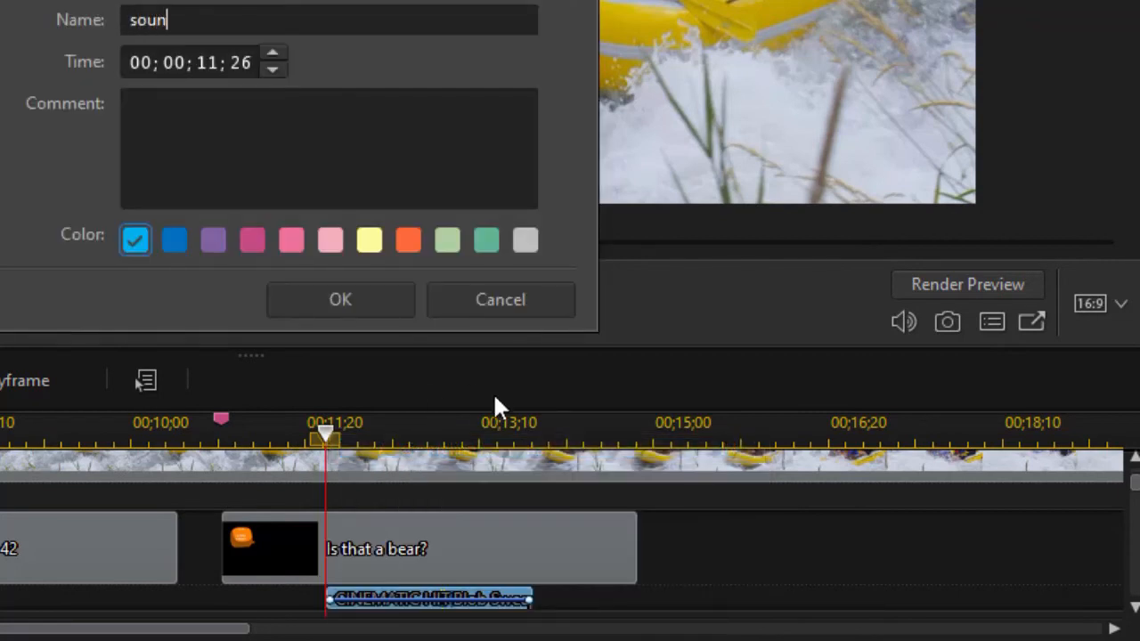
click(340, 299)
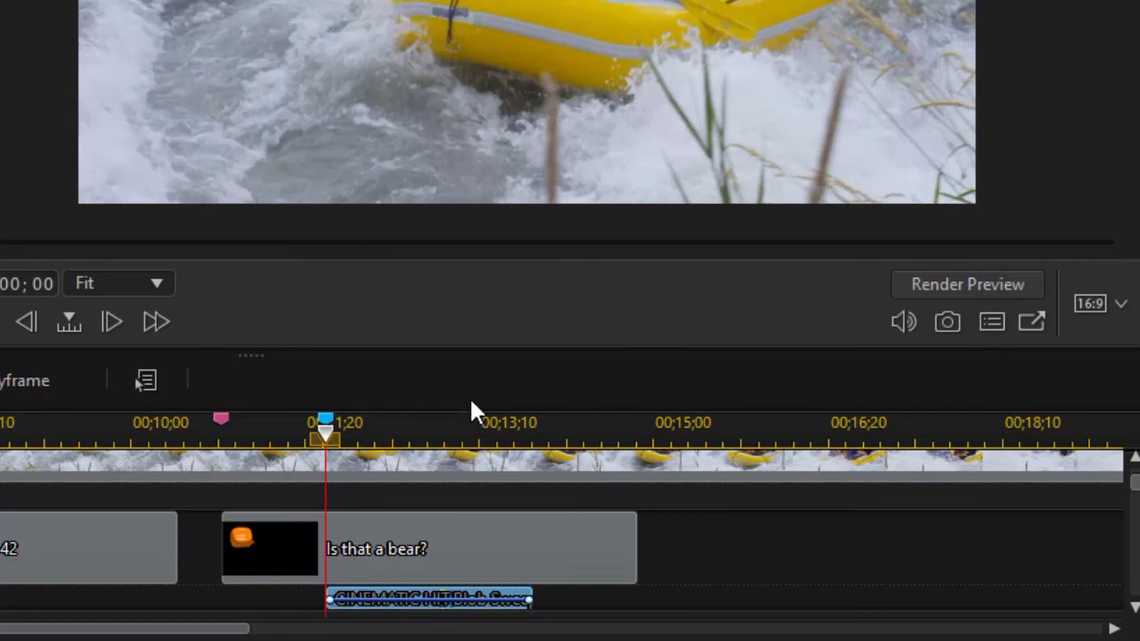
mouse_move(431, 624)
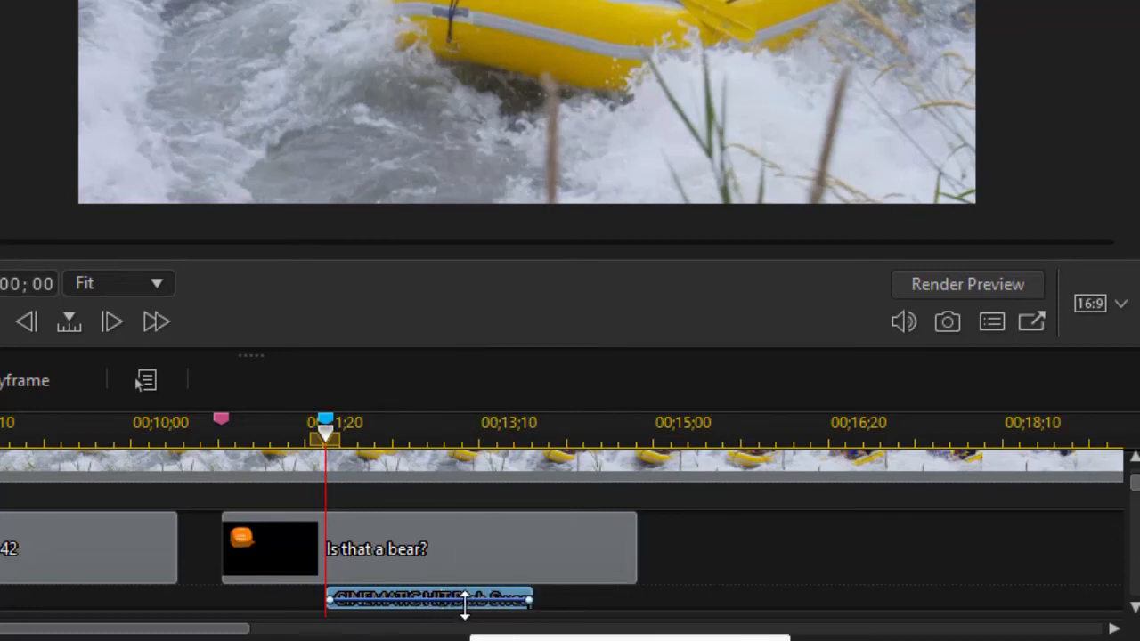
mouse_move(456, 489)
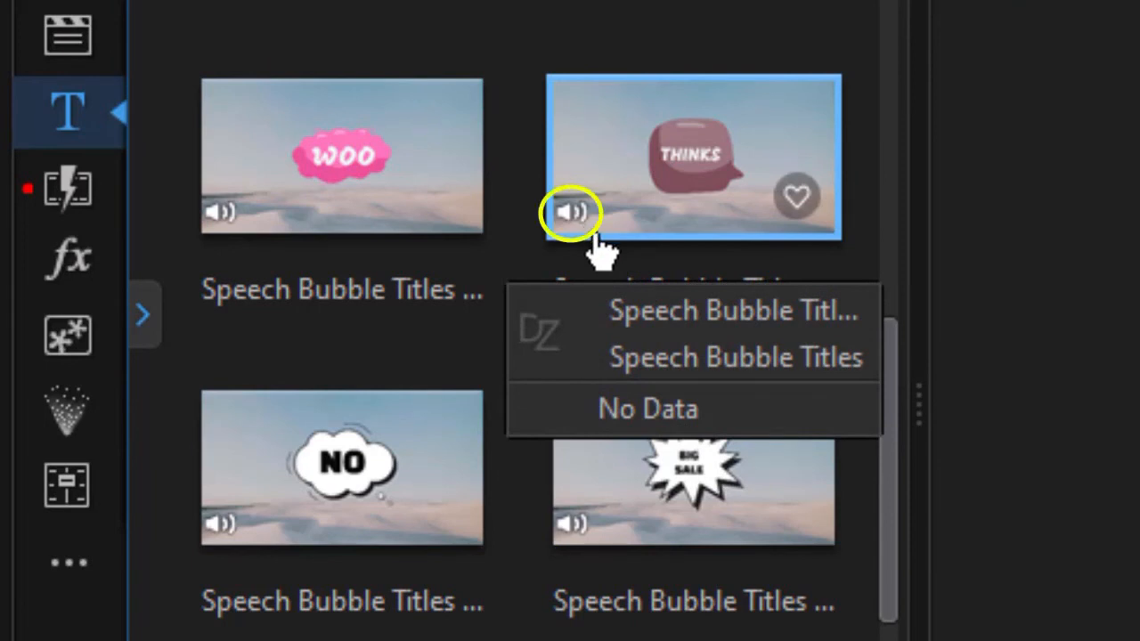
mouse_move(595, 253)
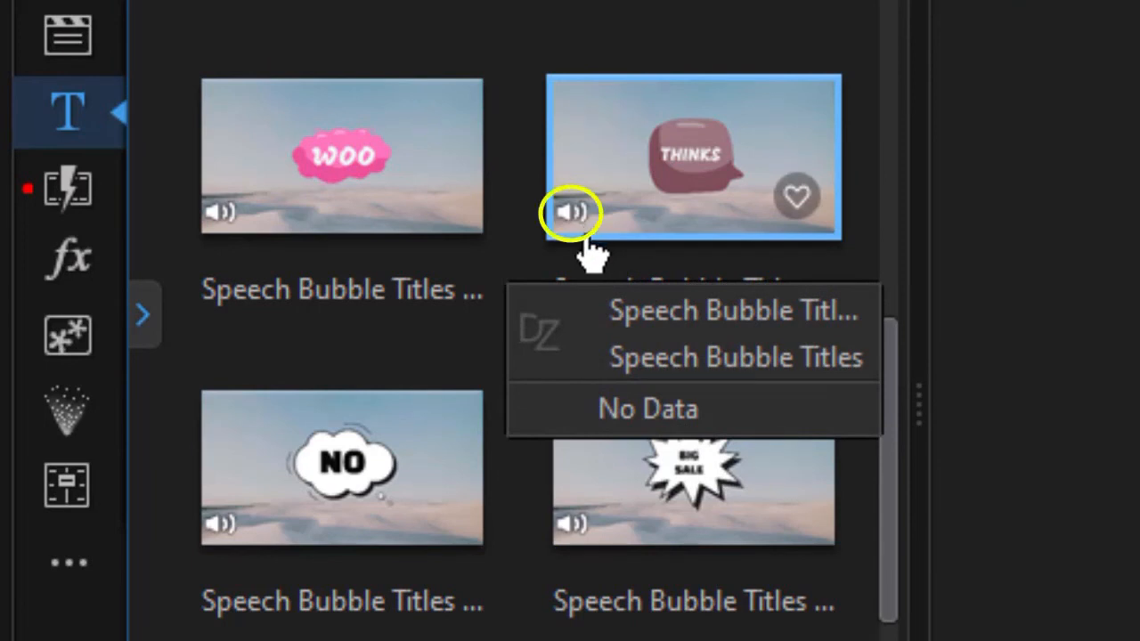